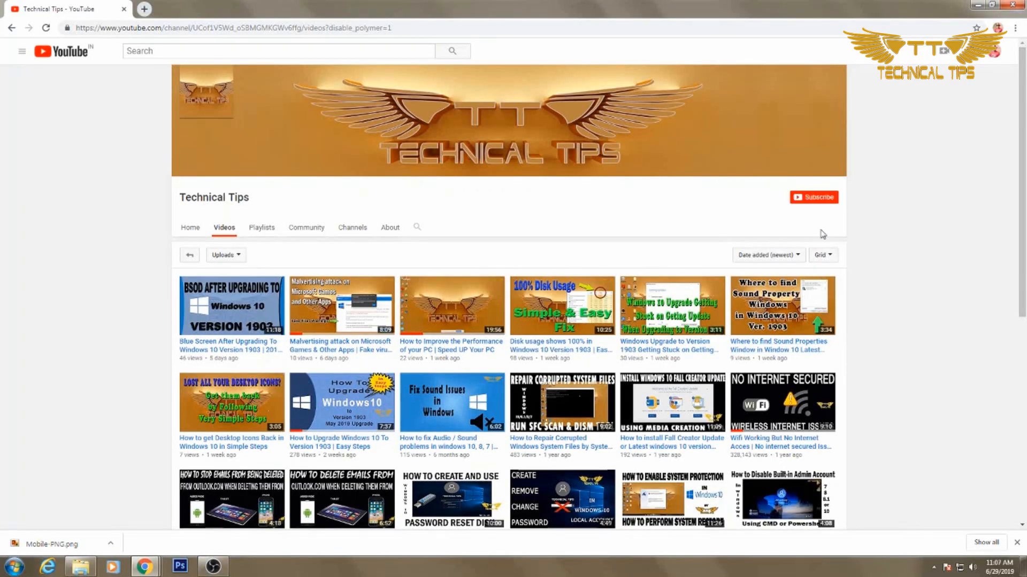
# Step: Subscribe to Technical Tips and set notifications to All new uploads
pyautogui.click(813, 197)
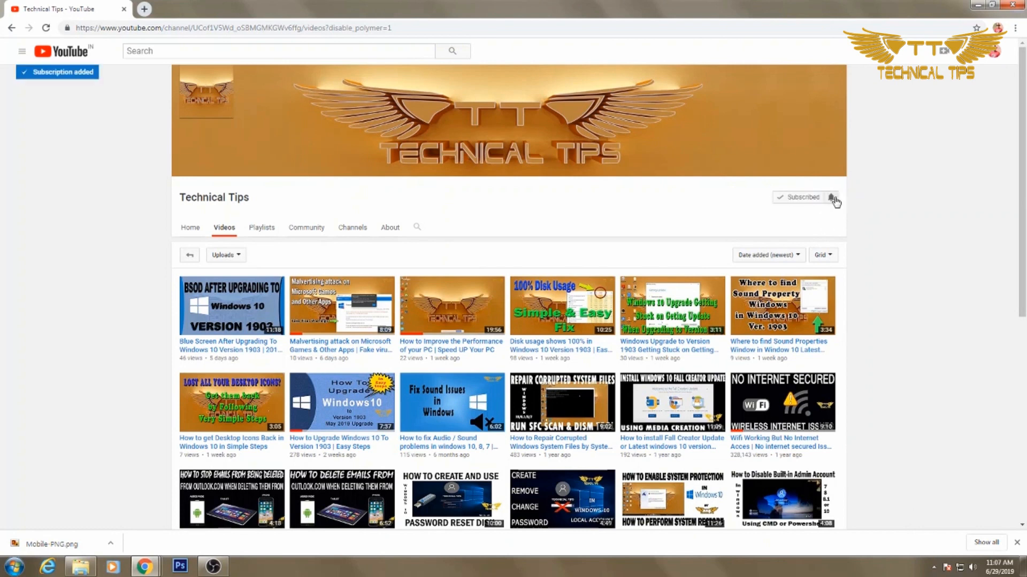
pyautogui.click(833, 197)
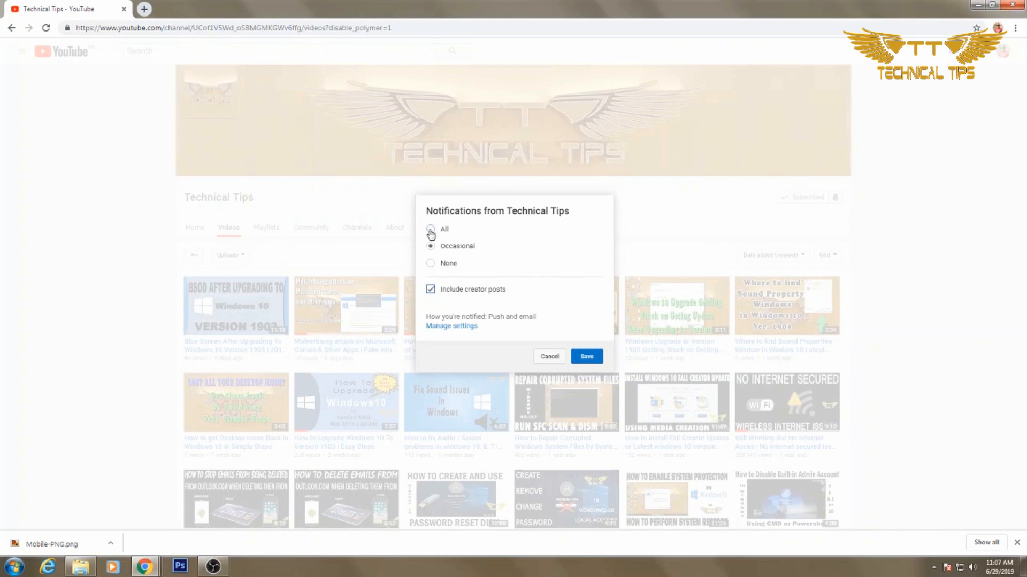
pyautogui.click(549, 356)
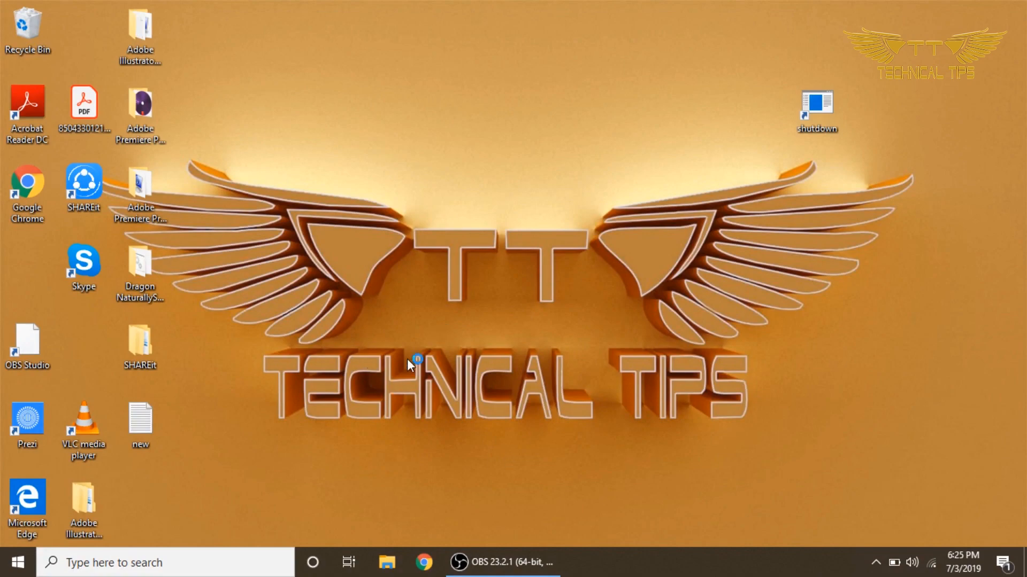
# Step: Search Google for google remote desktop and open the remotedesktop.google.com result
pyautogui.click(424, 563)
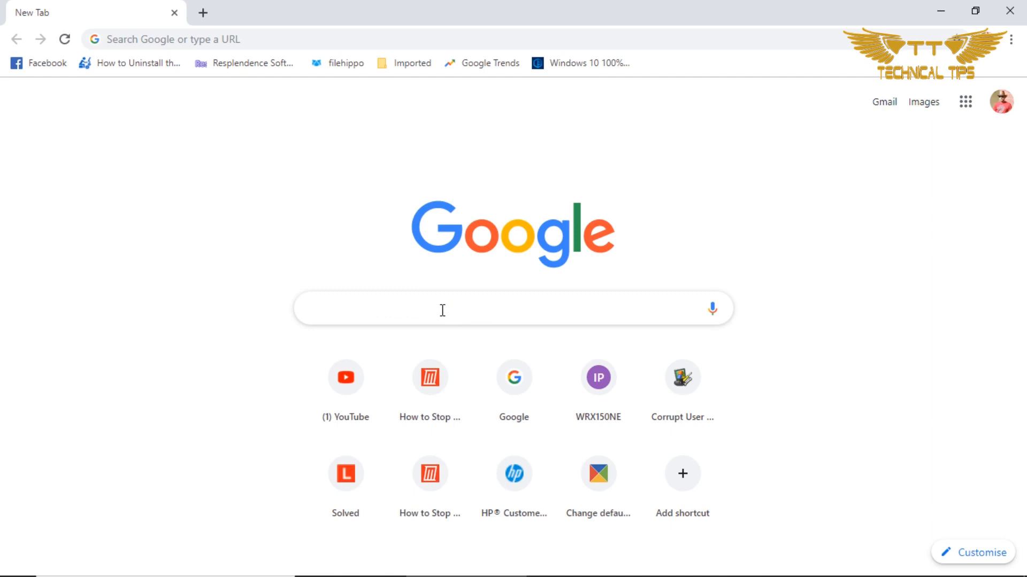
pyautogui.write('google remote desktop')
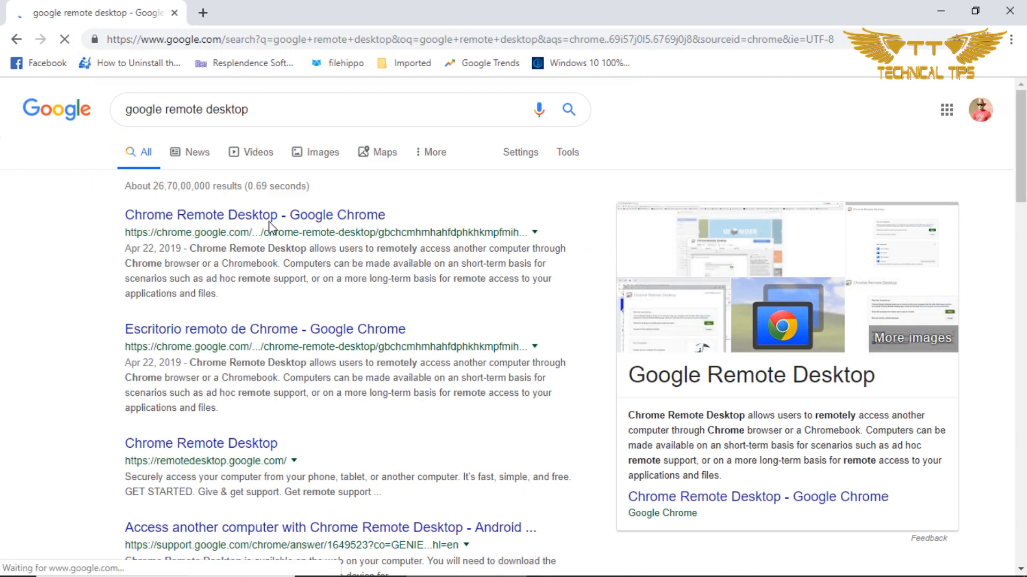
pyautogui.moveTo(254, 215)
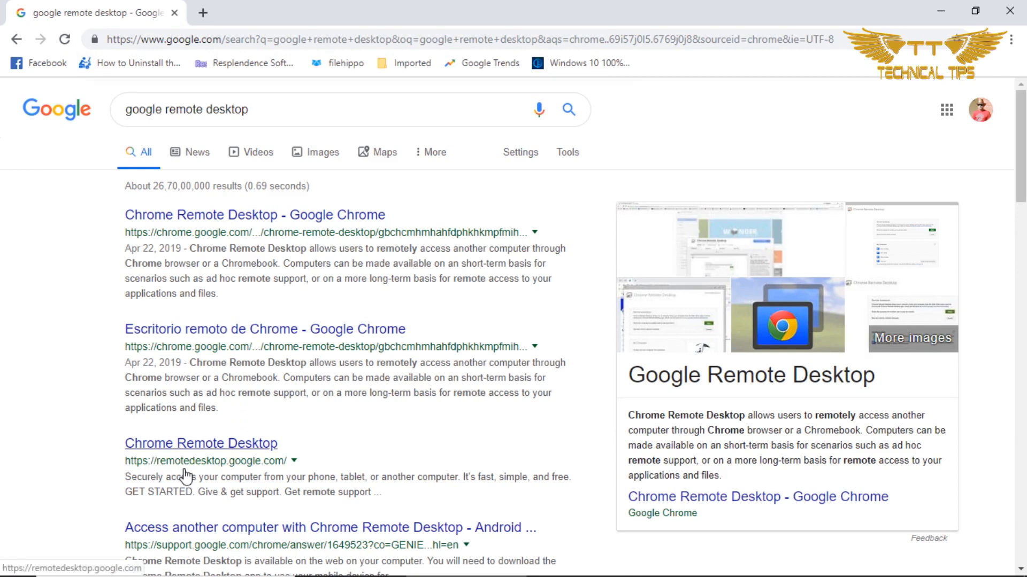
pyautogui.click(200, 443)
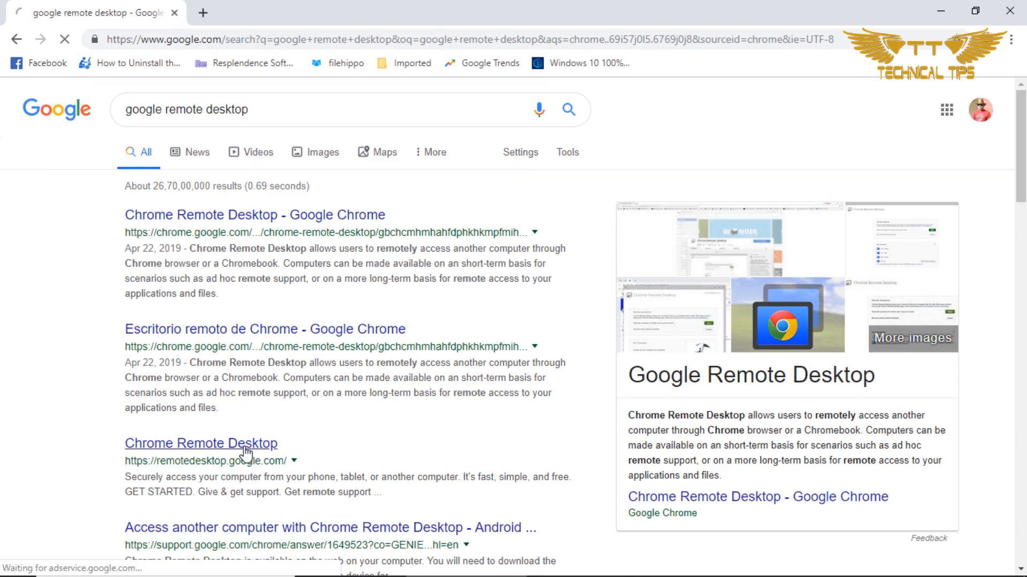
# Step: Open the Remote Access page via GET STARTED on the Chrome Remote Desktop home page
pyautogui.click(201, 443)
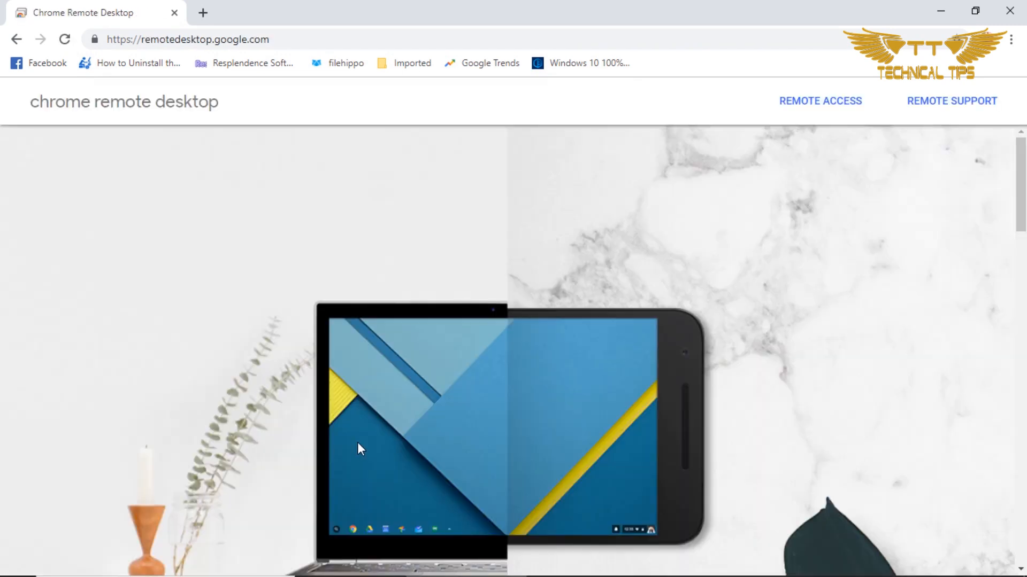
pyautogui.scroll(-3)
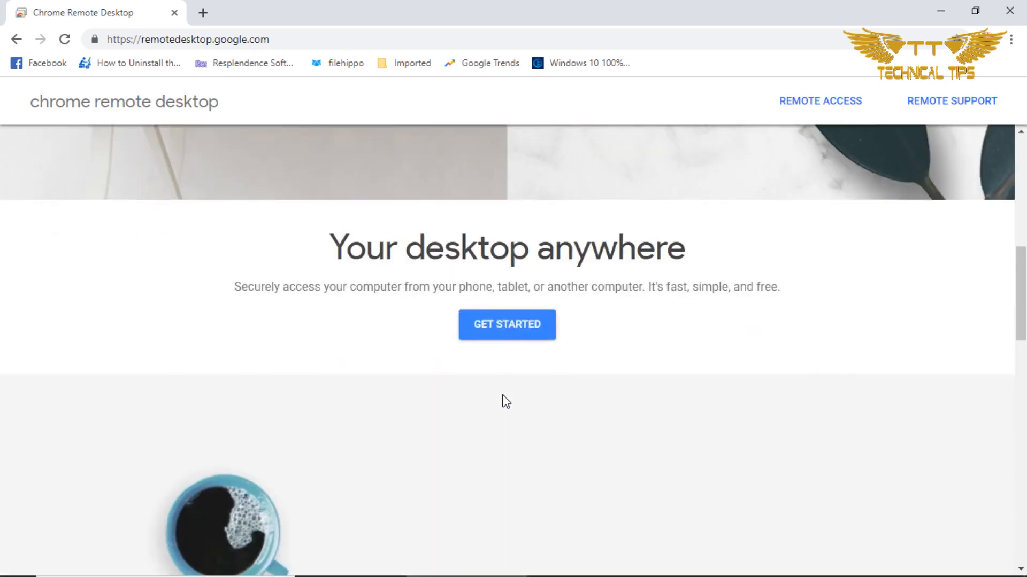
pyautogui.scroll(3)
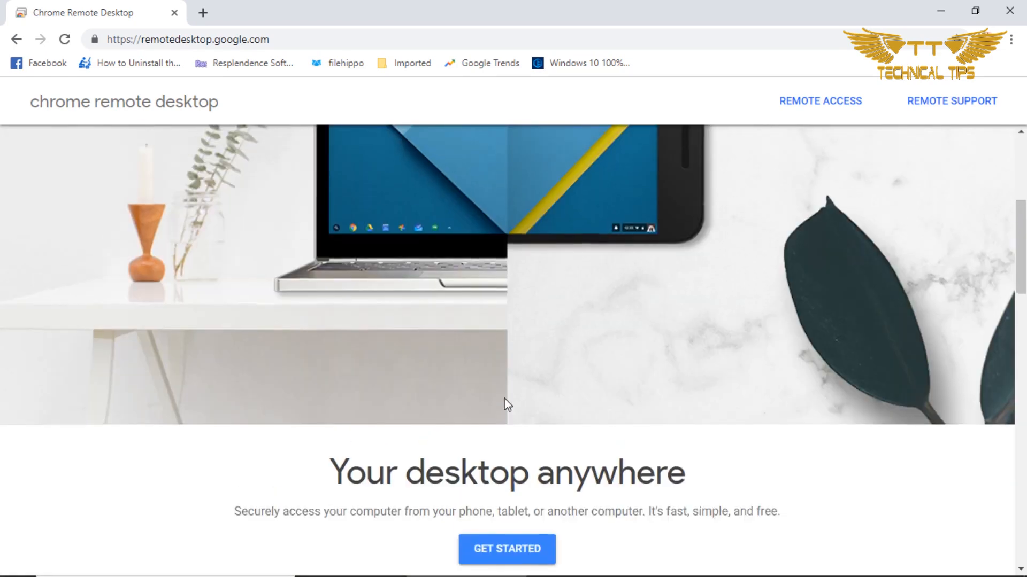
pyautogui.scroll(-3)
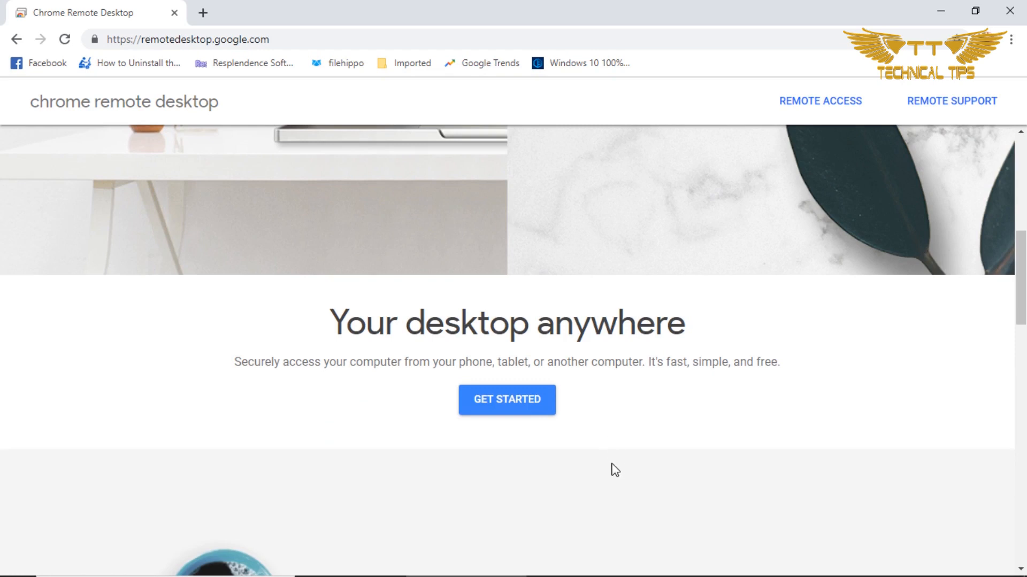
pyautogui.moveTo(516, 409)
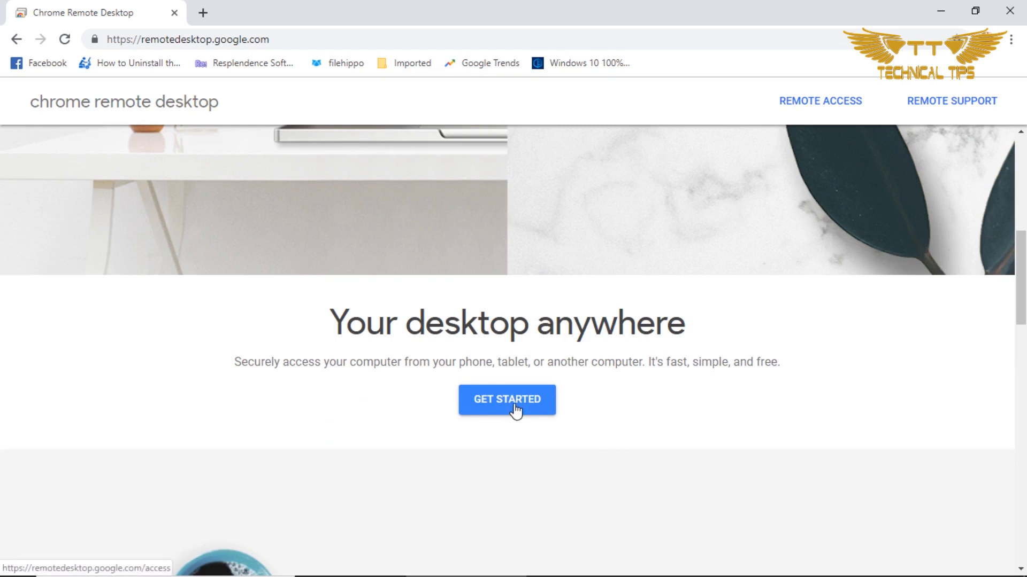
pyautogui.click(506, 399)
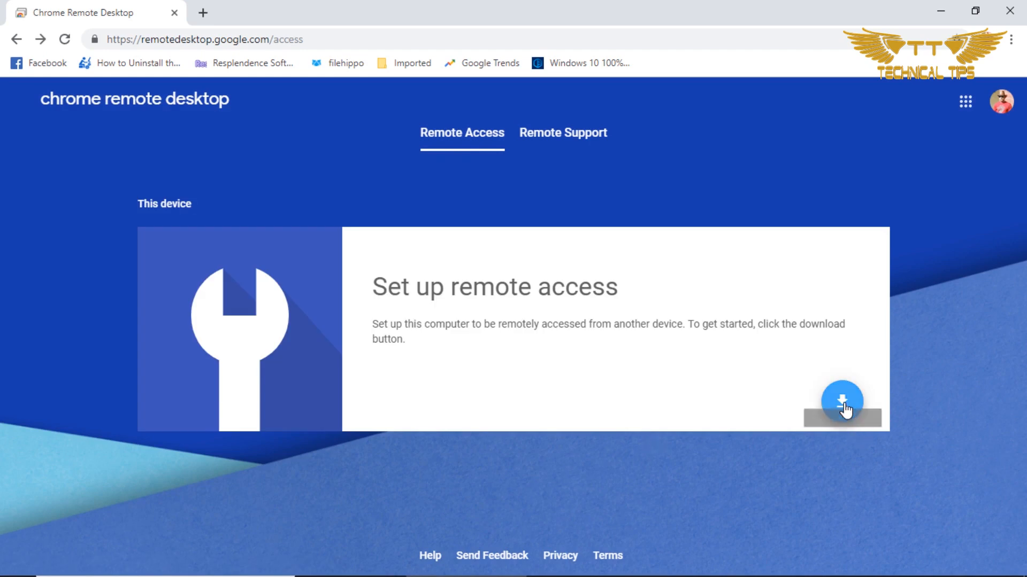
pyautogui.moveTo(843, 402)
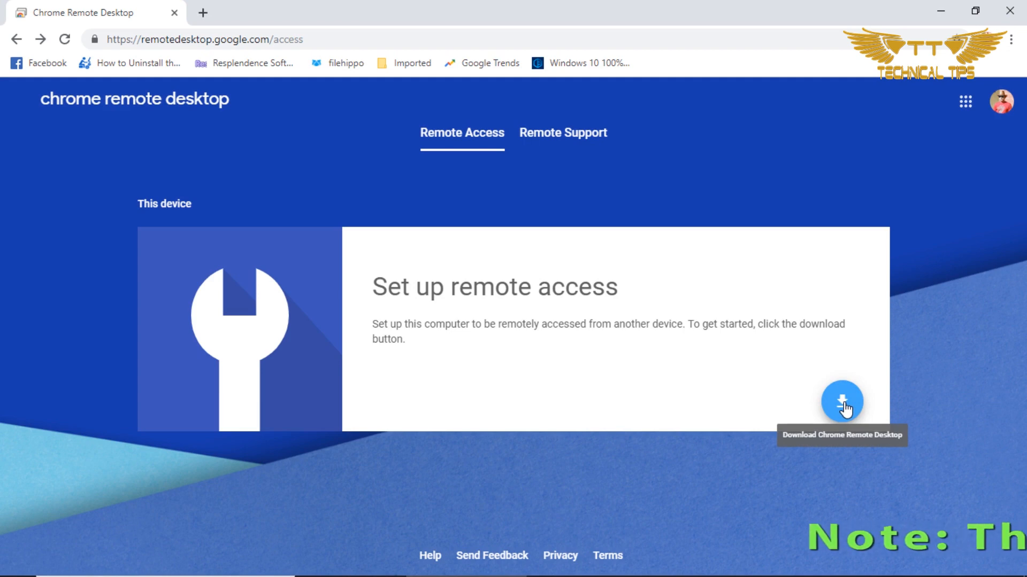
# Step: Download the app and add the Chrome Remote Desktop extension, confirming Add extension
pyautogui.click(842, 401)
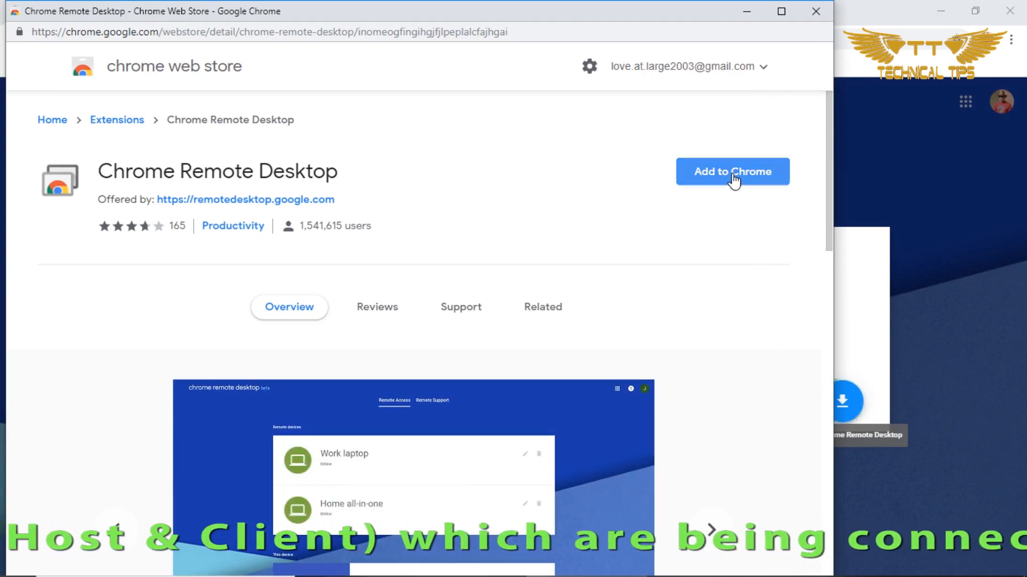
pyautogui.click(732, 172)
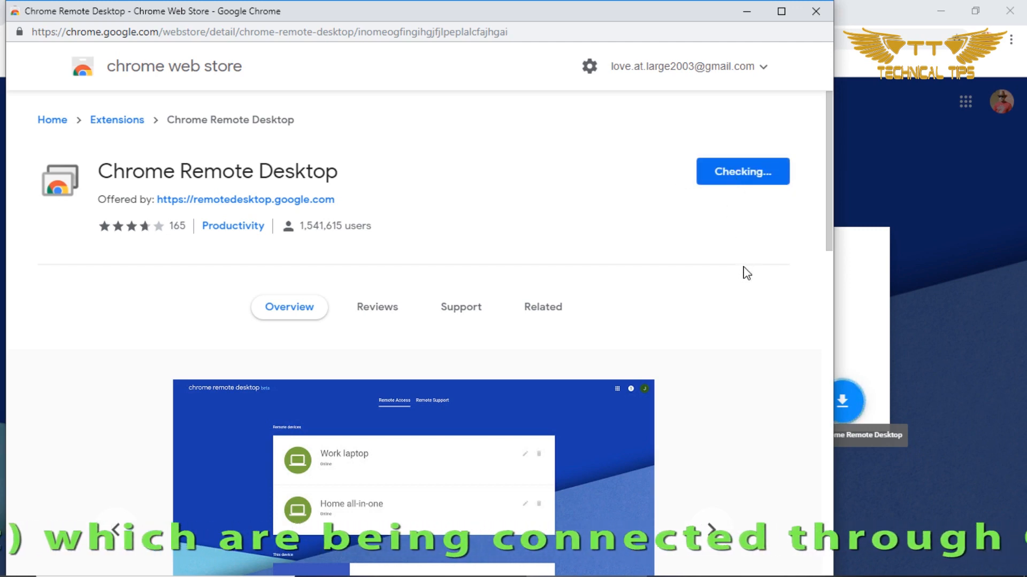
pyautogui.click(741, 171)
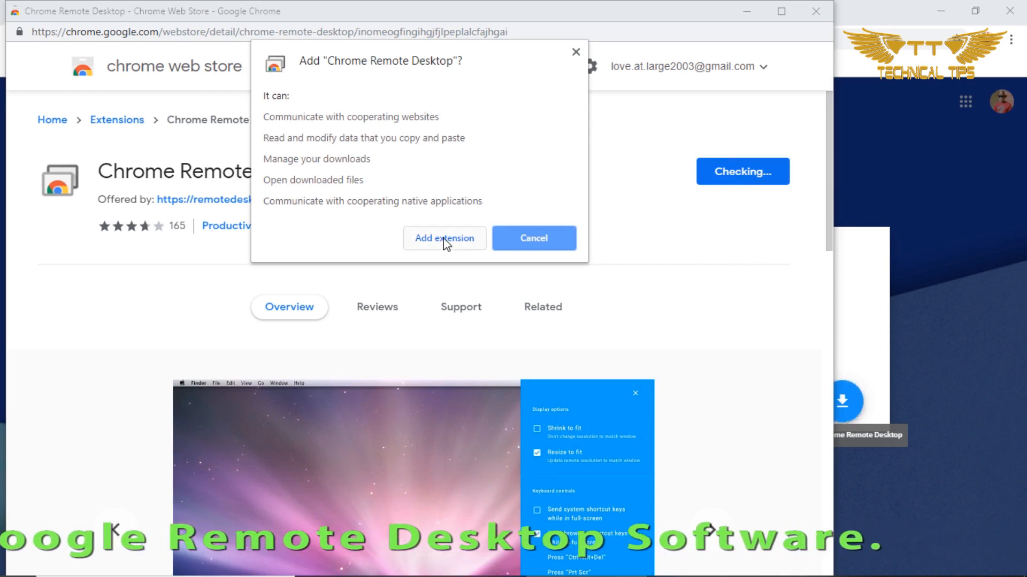
pyautogui.click(444, 237)
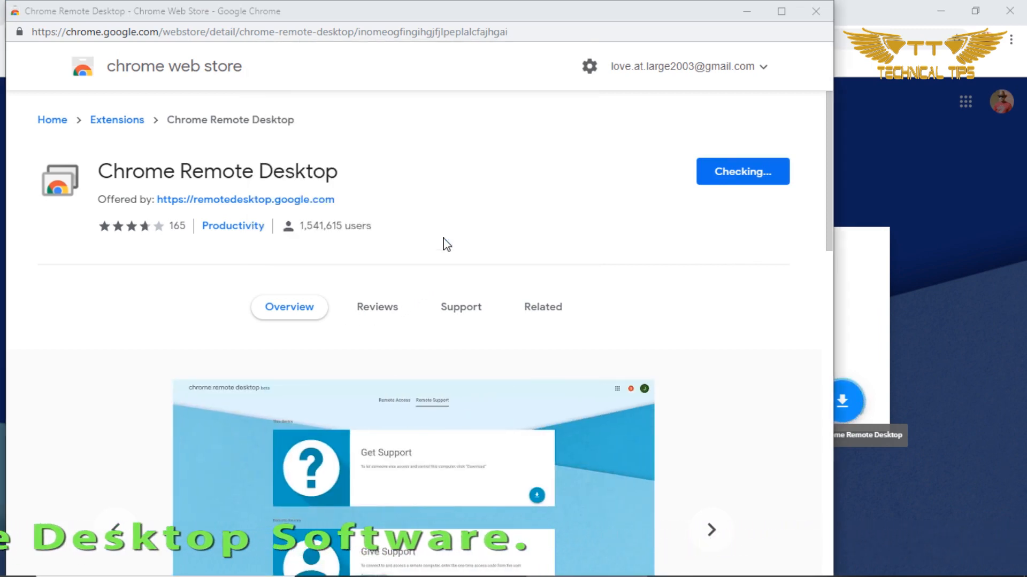
pyautogui.moveTo(613, 269)
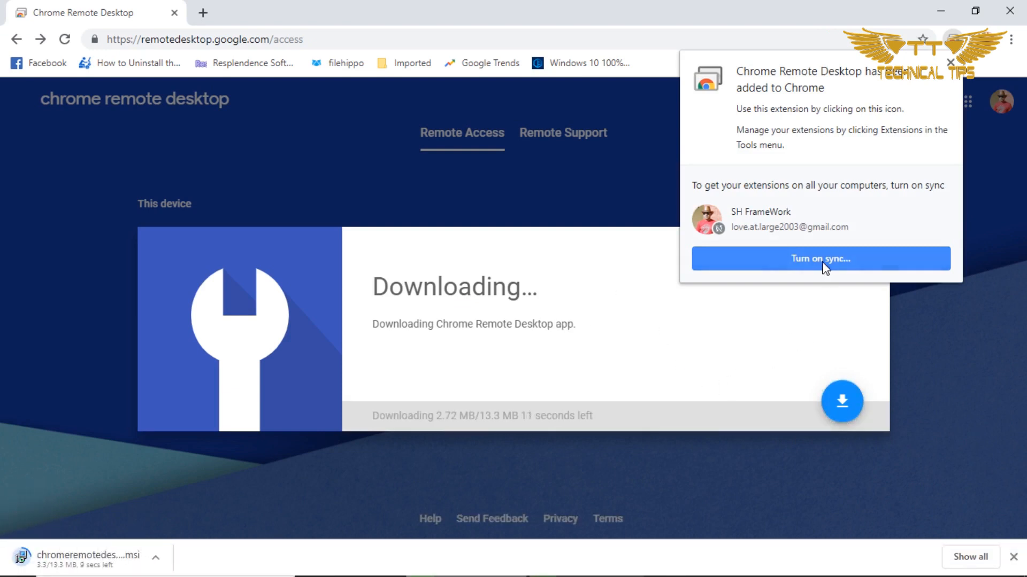
# Step: Turn on account sync, accept the terms, and allow chromeremotedesktophost.msi to open
pyautogui.click(950, 62)
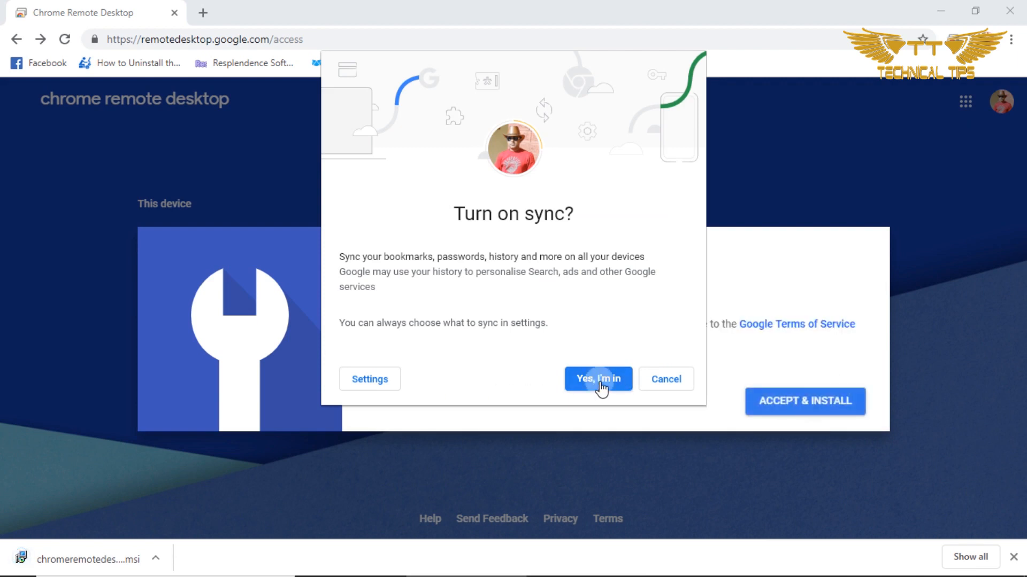
pyautogui.click(597, 378)
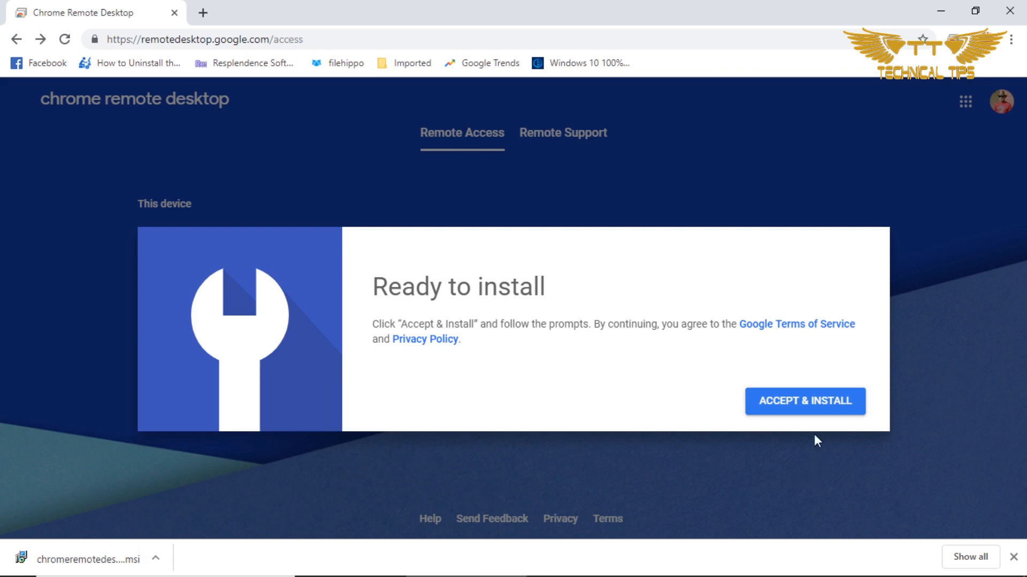
pyautogui.click(804, 401)
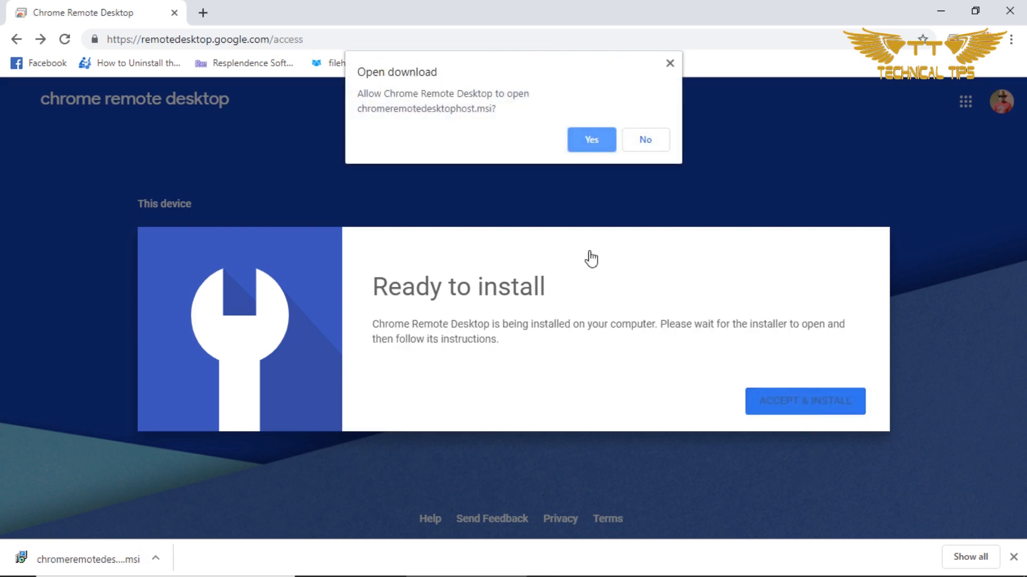
pyautogui.click(590, 140)
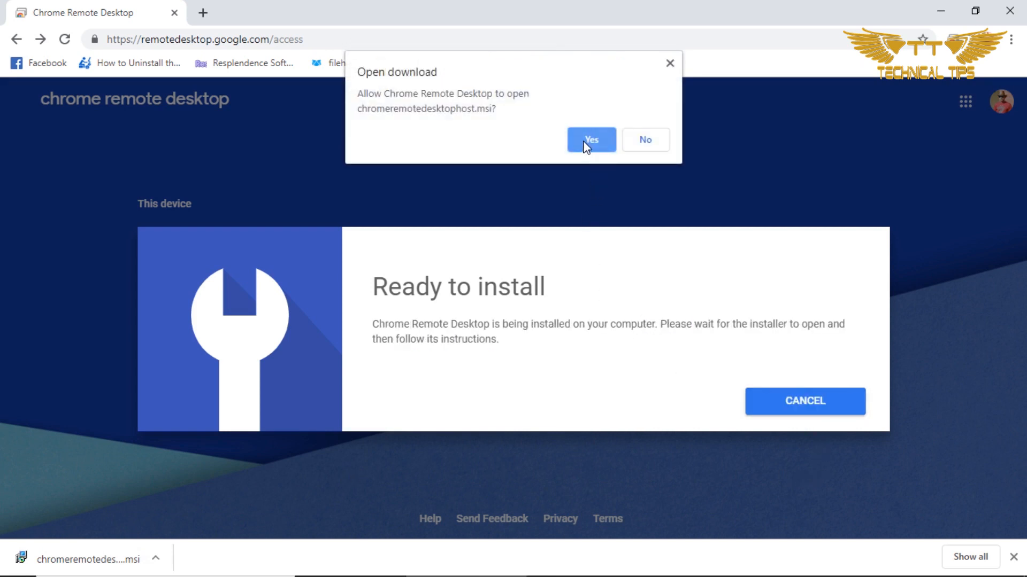
pyautogui.click(590, 140)
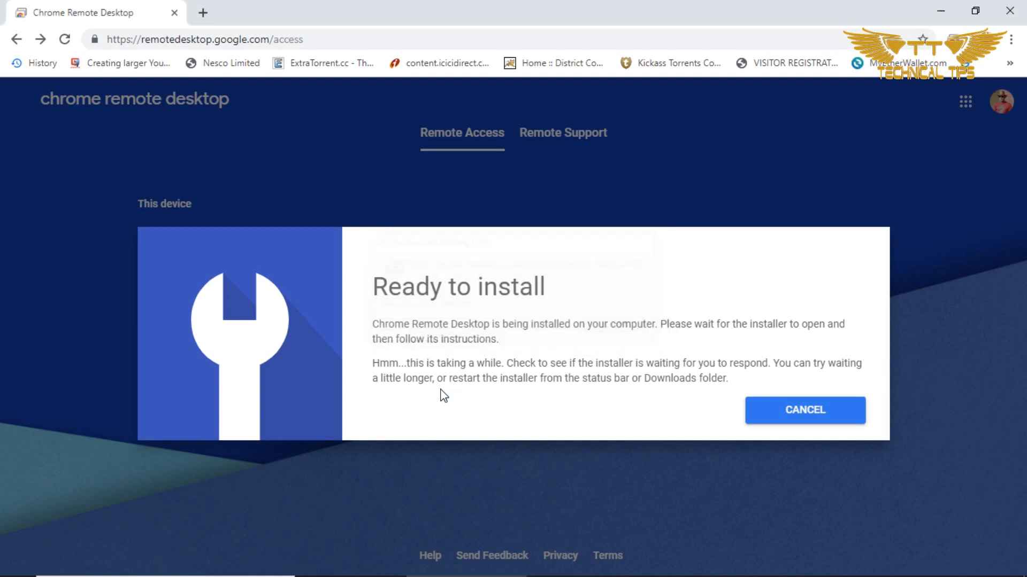
# Step: Name this computer Technical Tips and continue to the PIN page
pyautogui.write('Shoyeb')
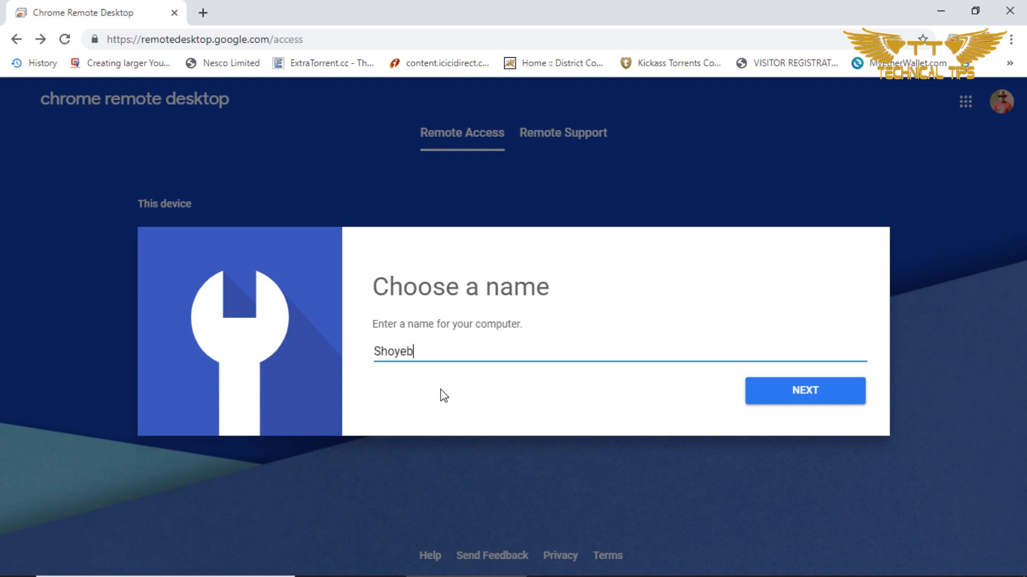
pyautogui.moveTo(609, 411)
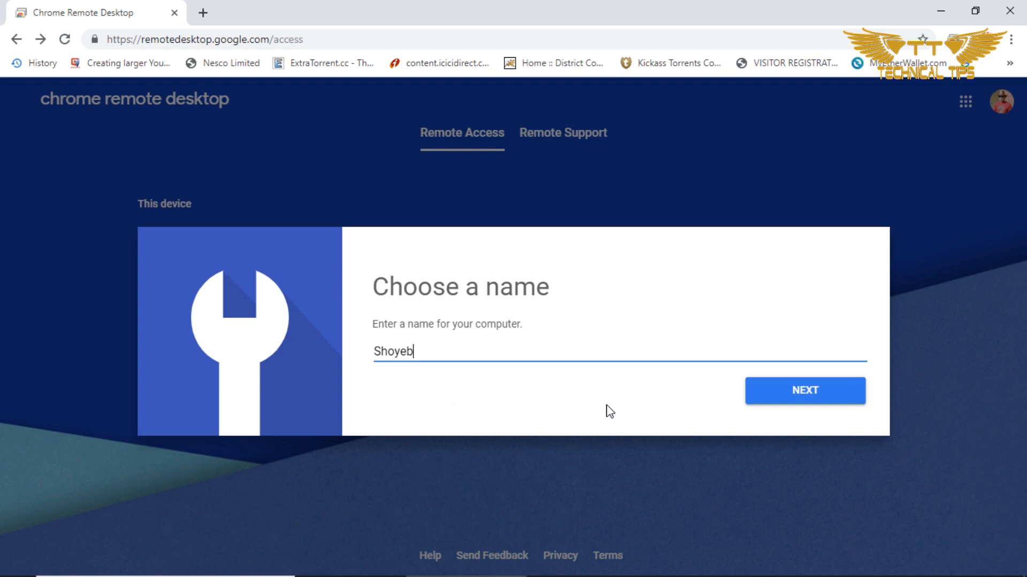
pyautogui.write('T')
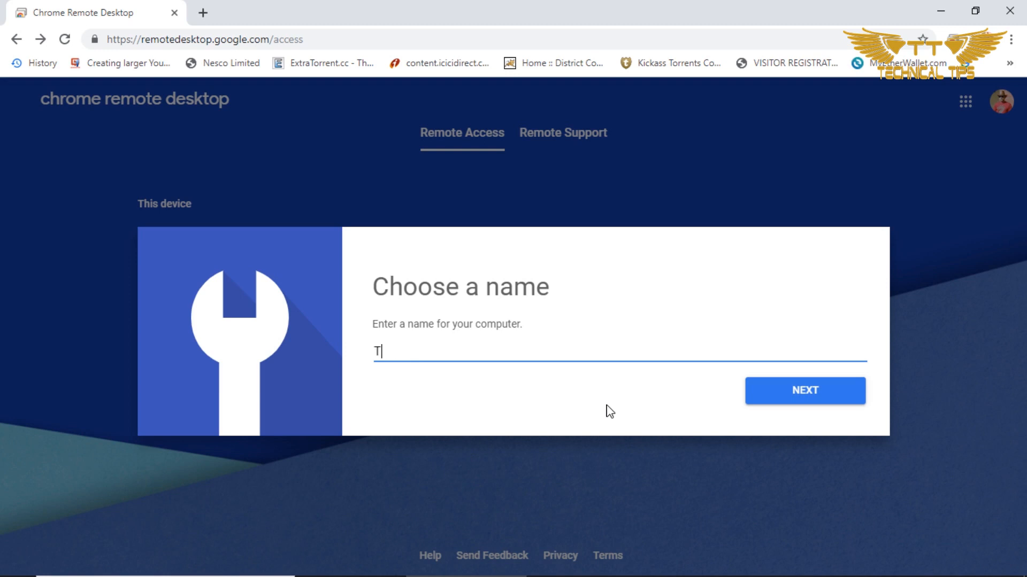
pyautogui.write('echnical Ti')
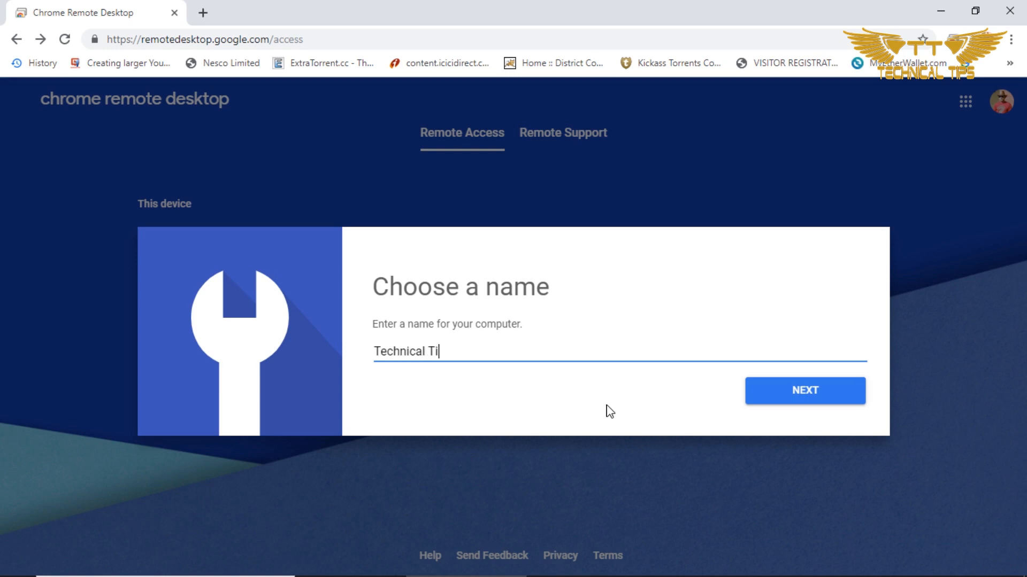
pyautogui.write('ps')
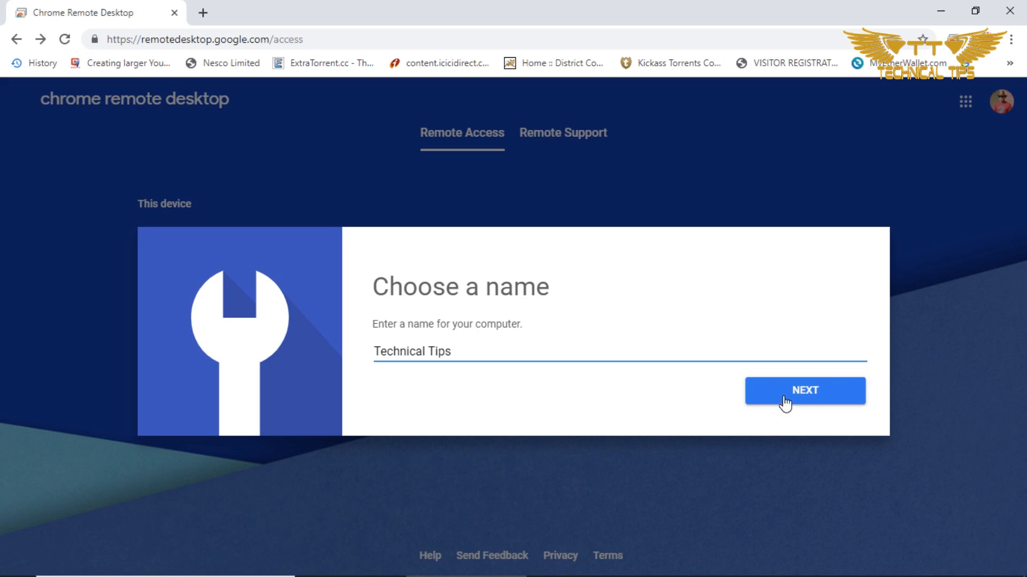
pyautogui.click(804, 390)
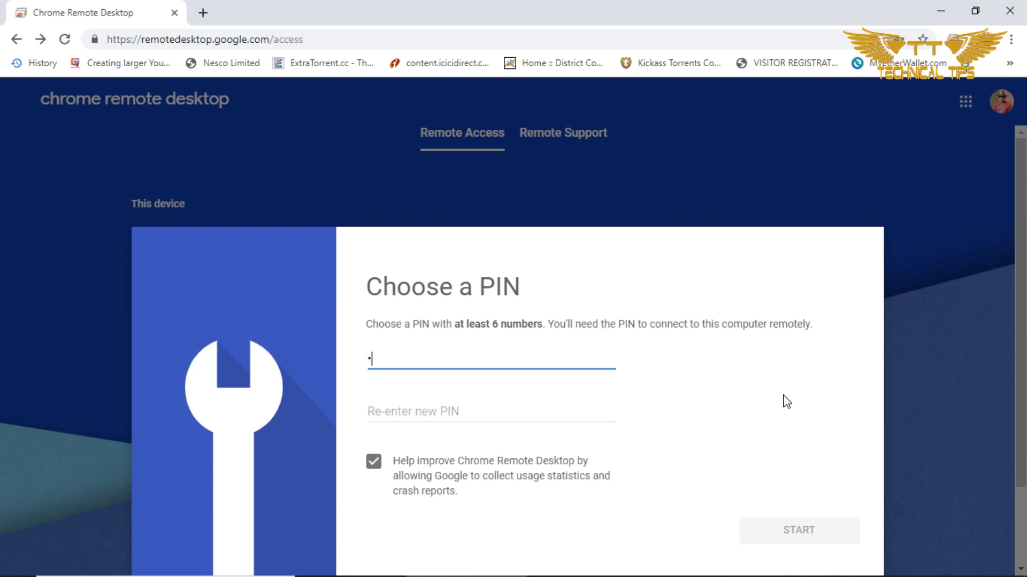
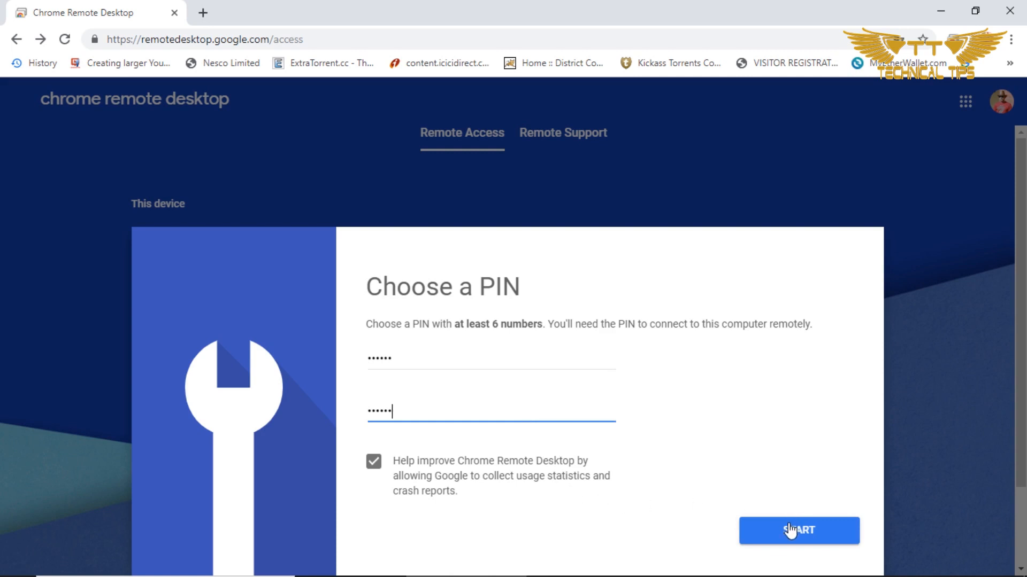
# Step: Enter and confirm a six-digit PIN, then start remote access for Technical Tips
pyautogui.scroll(-3)
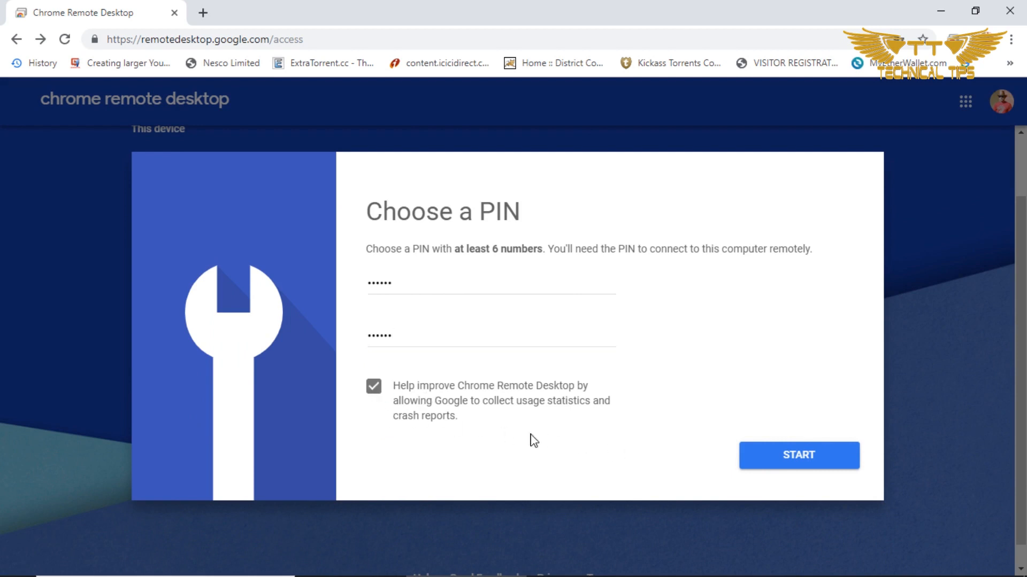
pyautogui.click(797, 455)
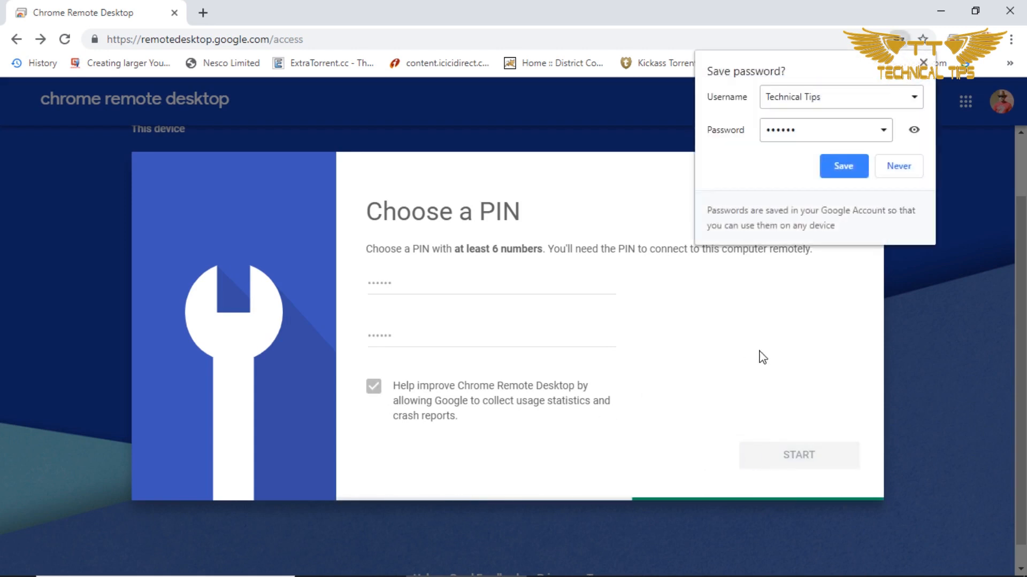
pyautogui.moveTo(852, 197)
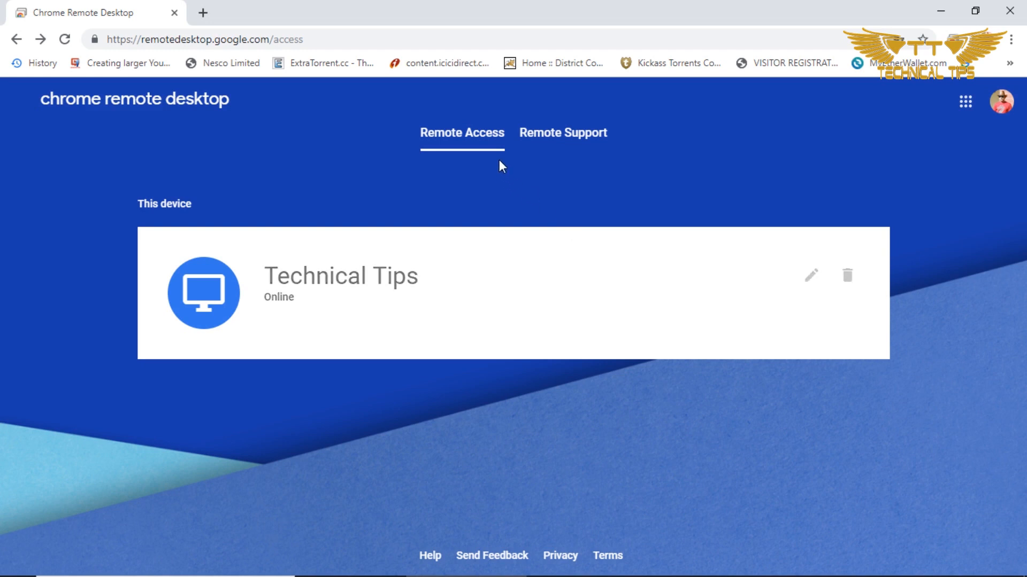
pyautogui.moveTo(562, 137)
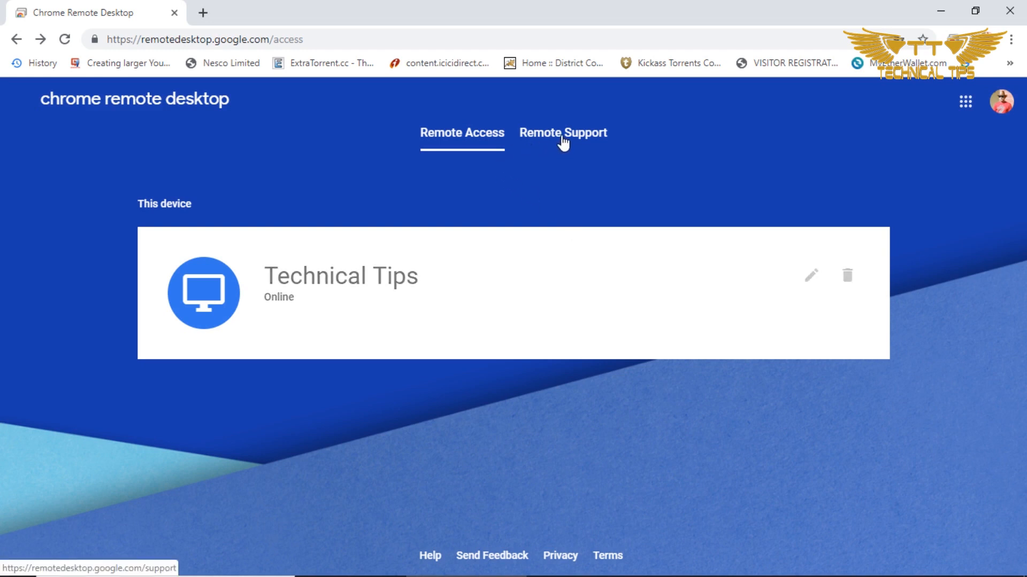
pyautogui.moveTo(558, 143)
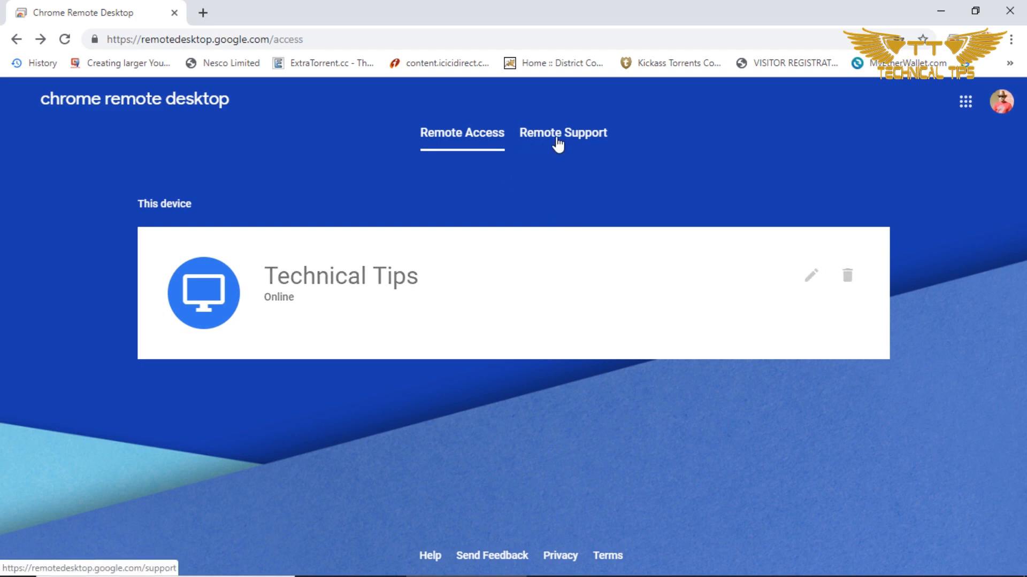
pyautogui.moveTo(562, 133)
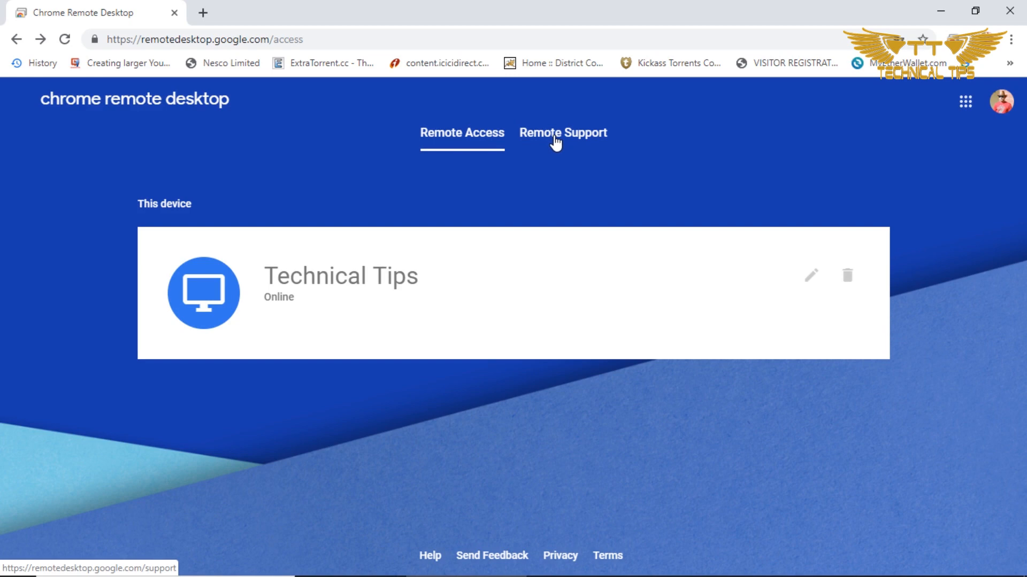
# Step: Switch to the Remote Support page showing Get Support and Give Support
pyautogui.click(562, 133)
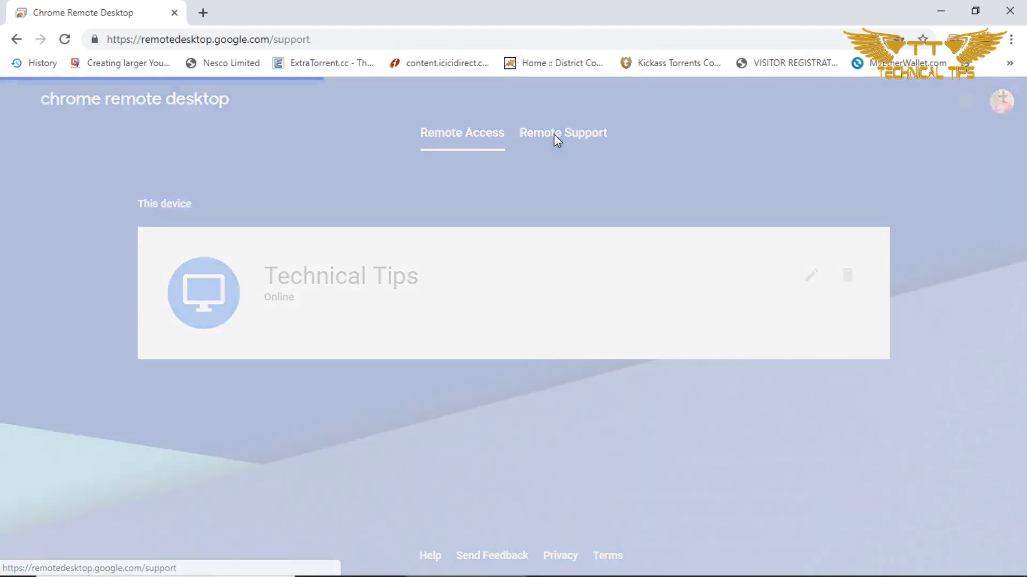
pyautogui.click(562, 133)
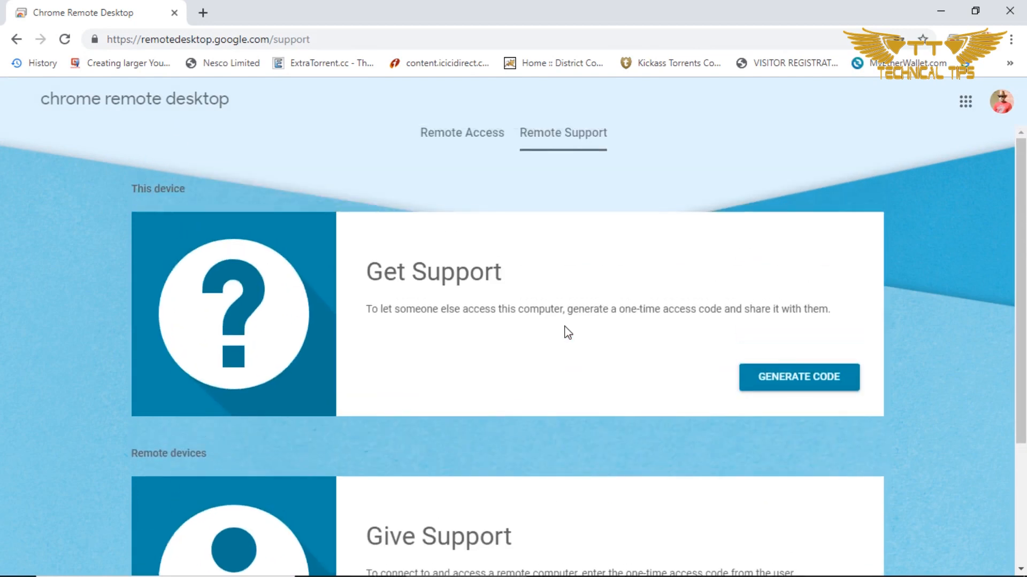
pyautogui.scroll(-3)
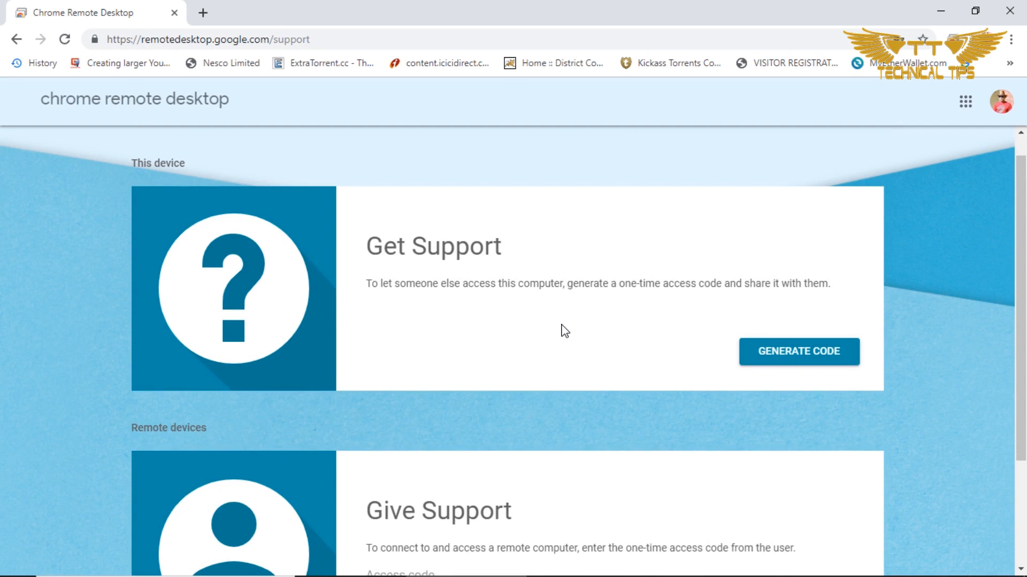
pyautogui.moveTo(808, 358)
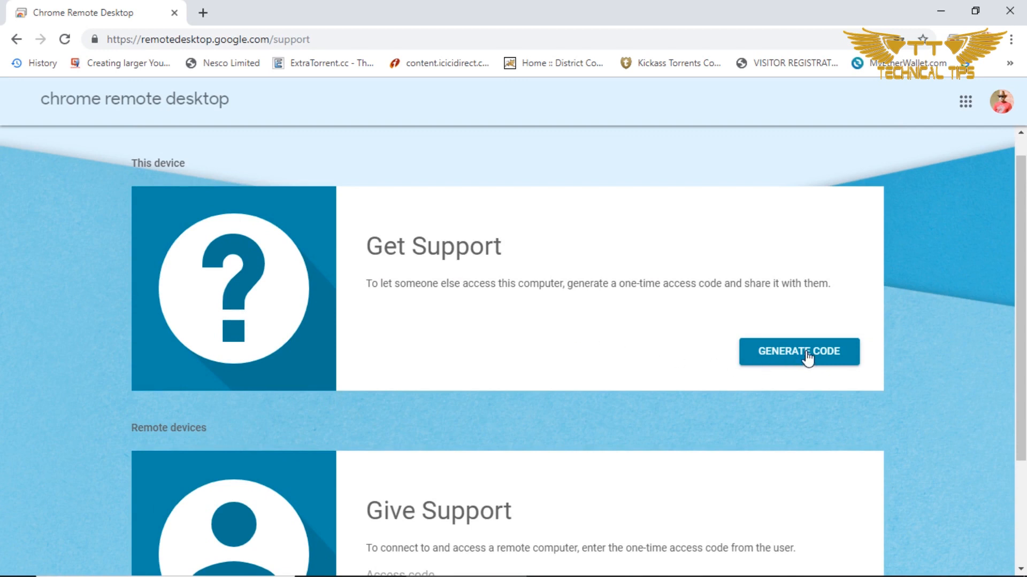
pyautogui.moveTo(784, 359)
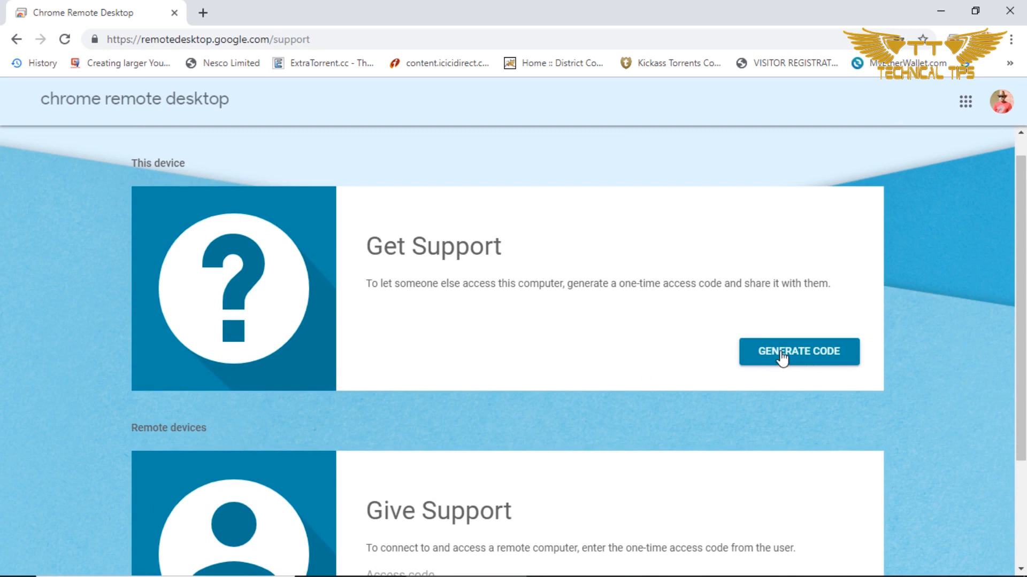
pyautogui.click(798, 351)
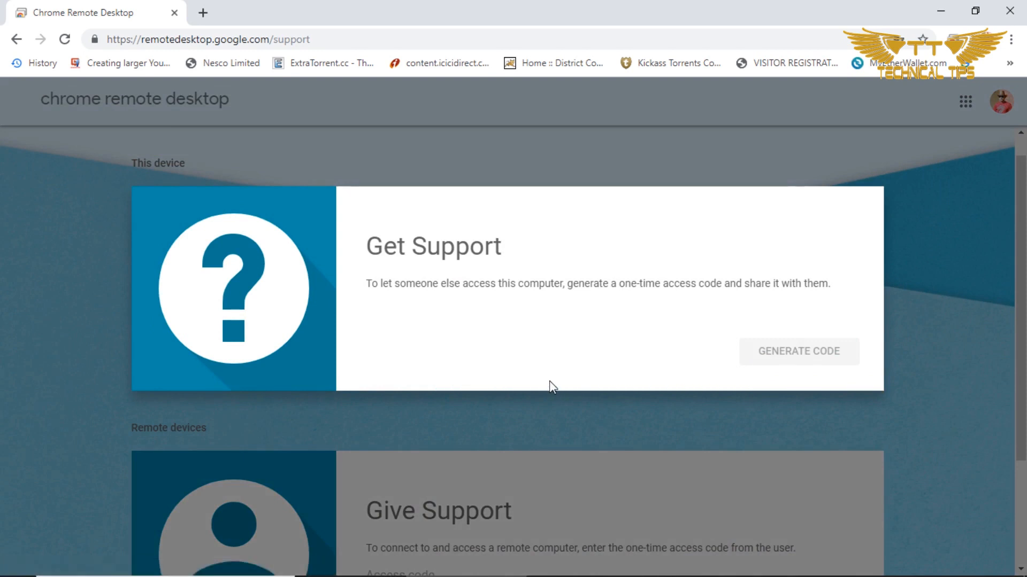
pyautogui.click(798, 352)
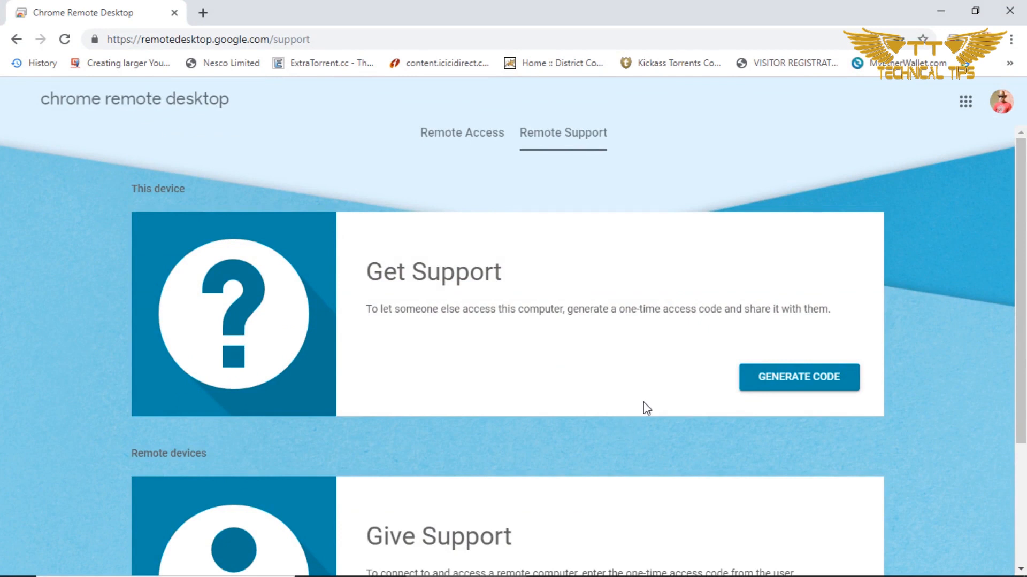
pyautogui.moveTo(653, 411)
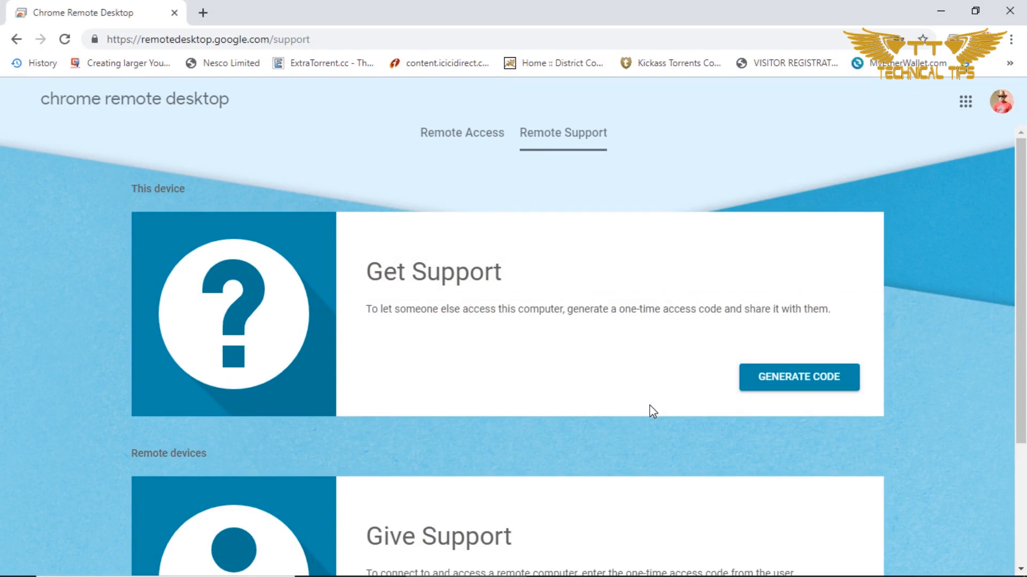
pyautogui.moveTo(918, 303)
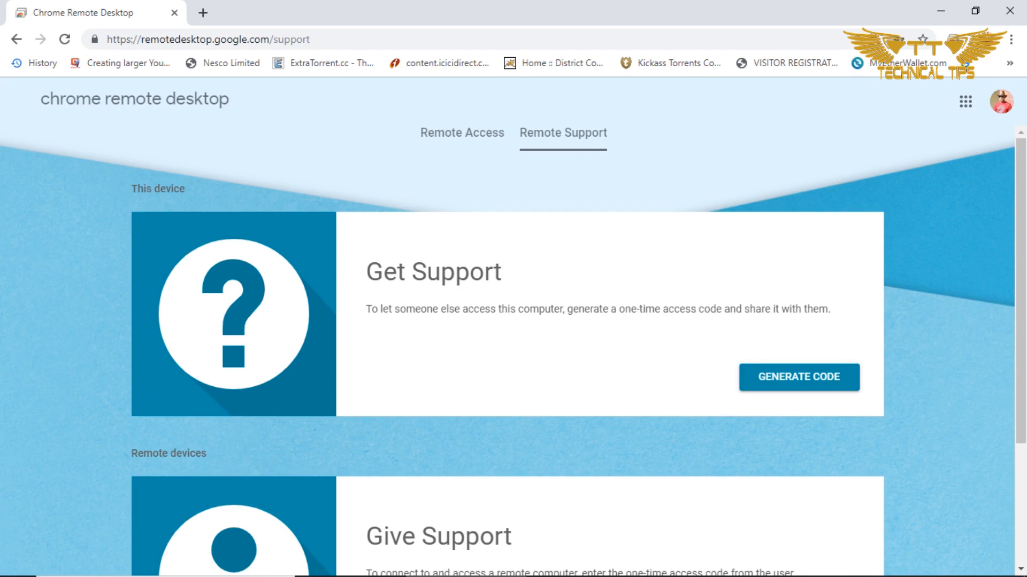
# Step: Enter the 12-digit access code under Give Support and connect to the remote computer
pyautogui.scroll(-3)
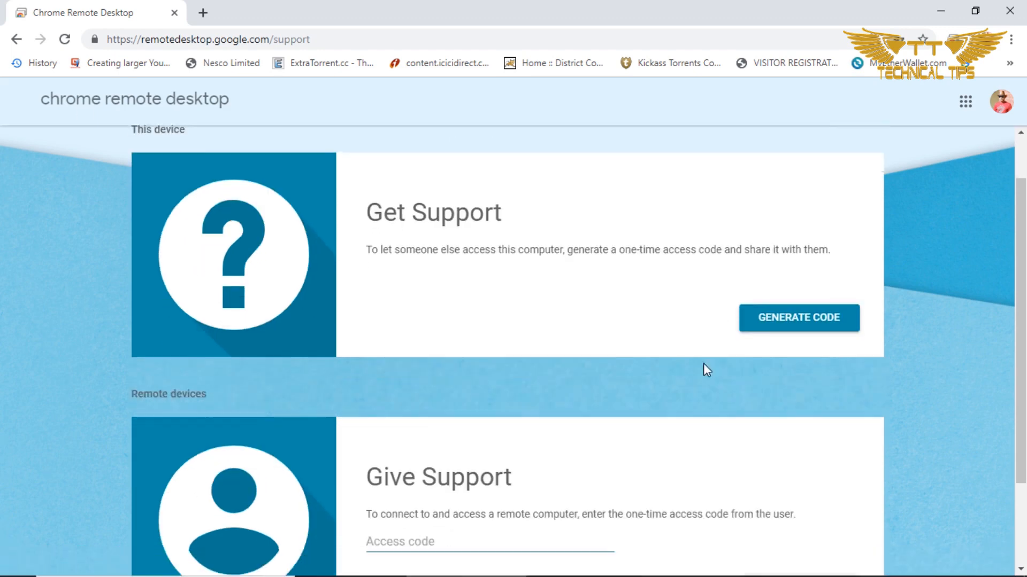
pyautogui.scroll(-3)
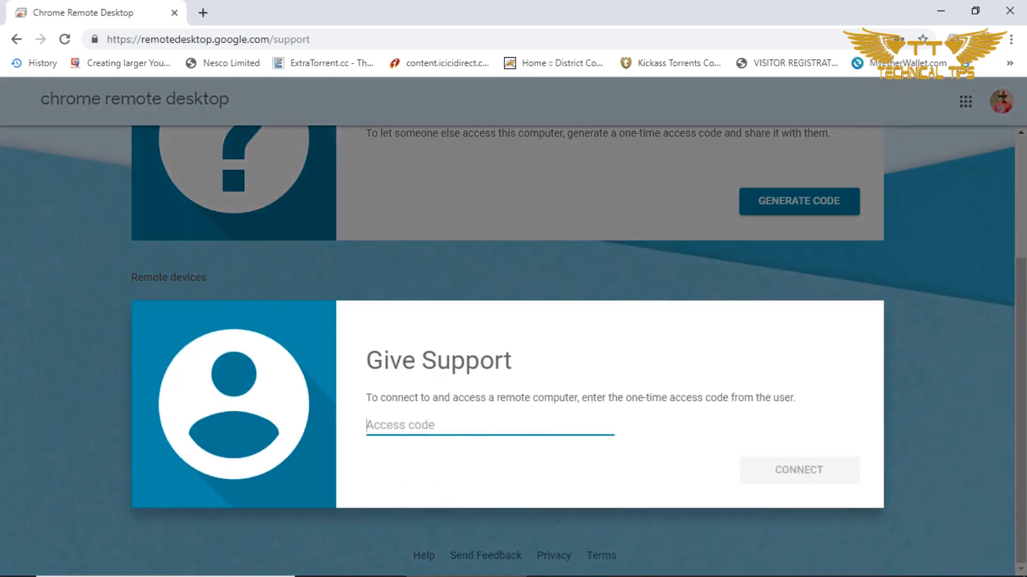
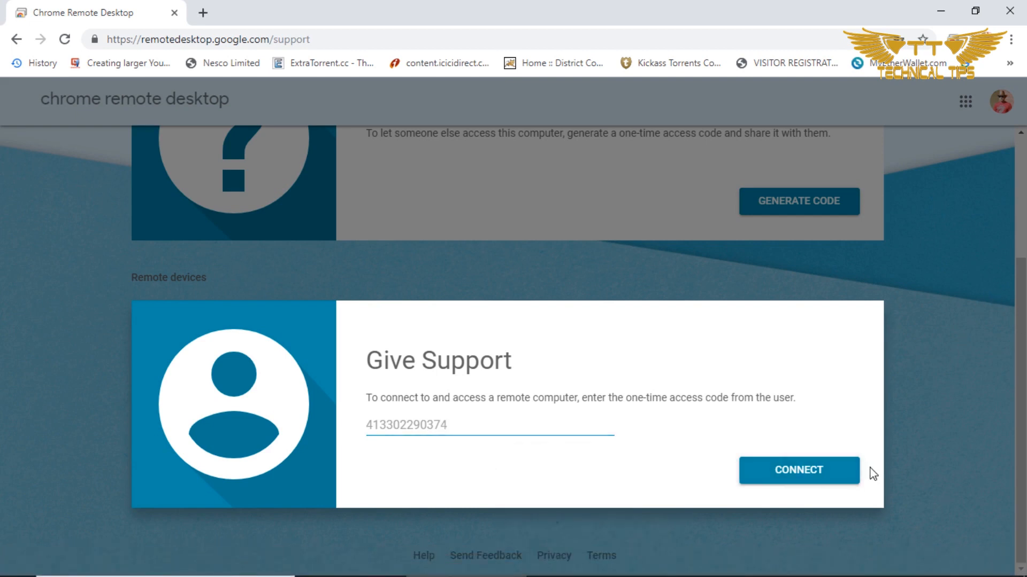
pyautogui.click(797, 470)
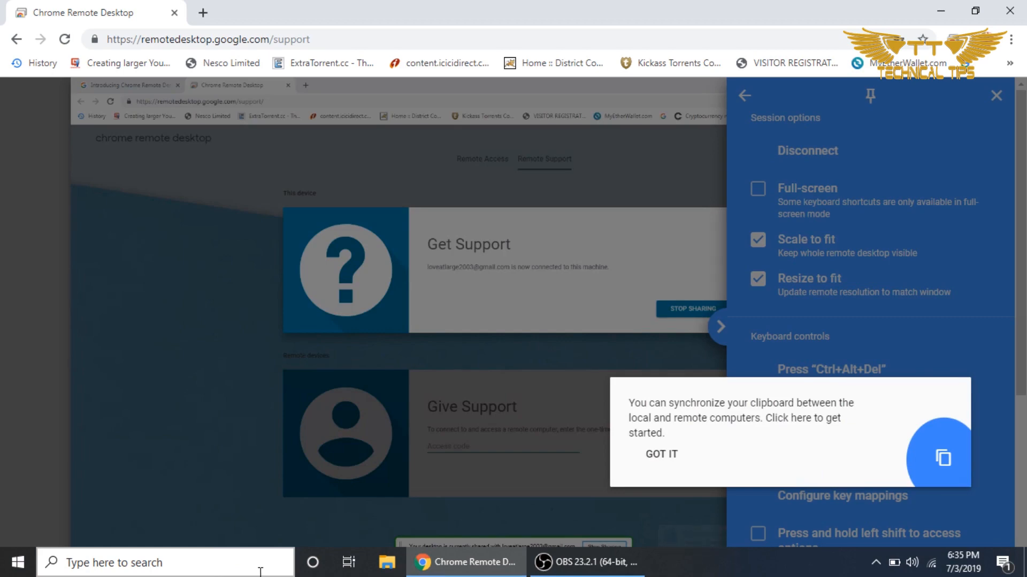
# Step: Dismiss the clipboard sync tip and close session options to show the remote screen full
pyautogui.click(659, 454)
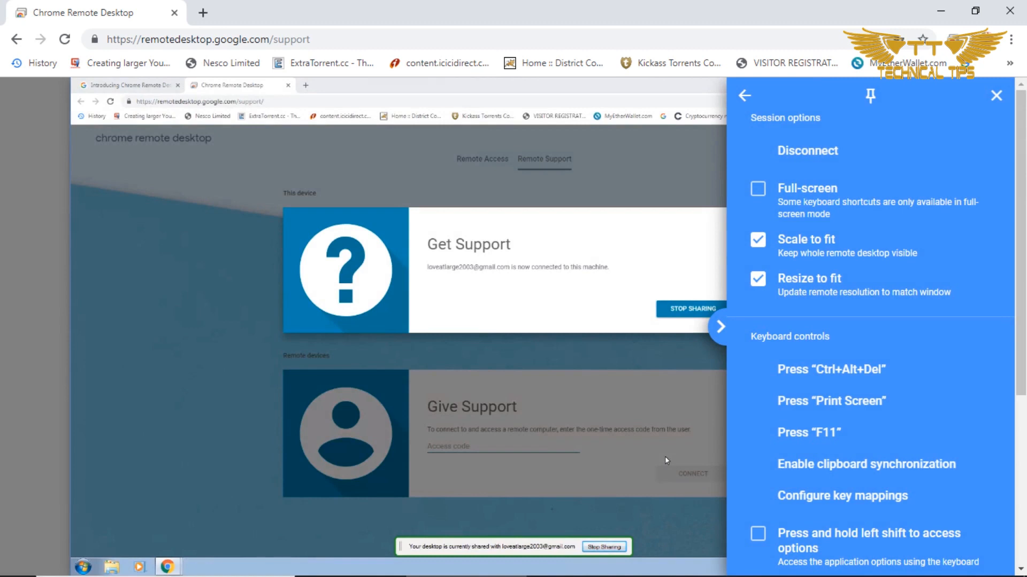
pyautogui.moveTo(788, 352)
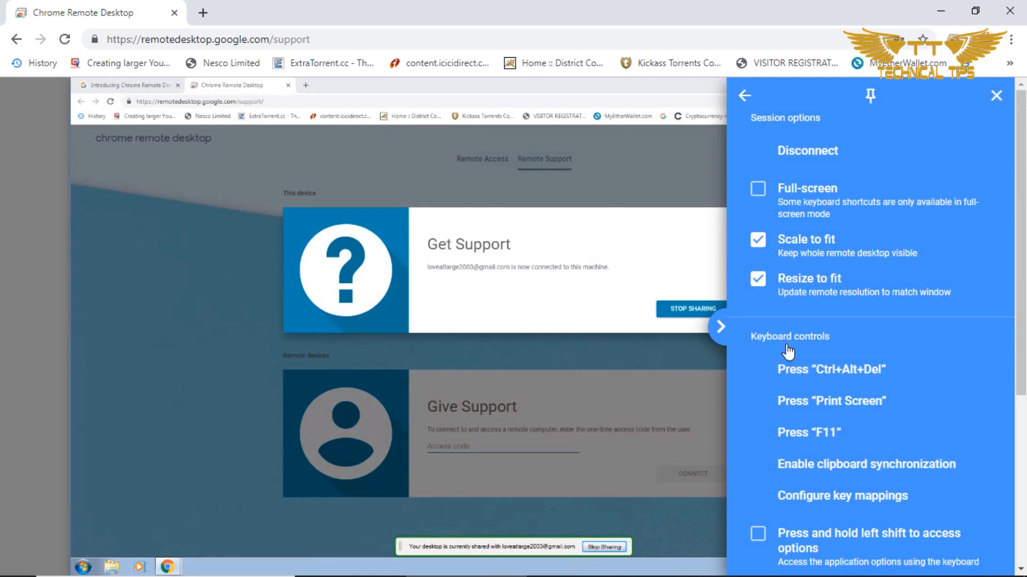
pyautogui.moveTo(907, 222)
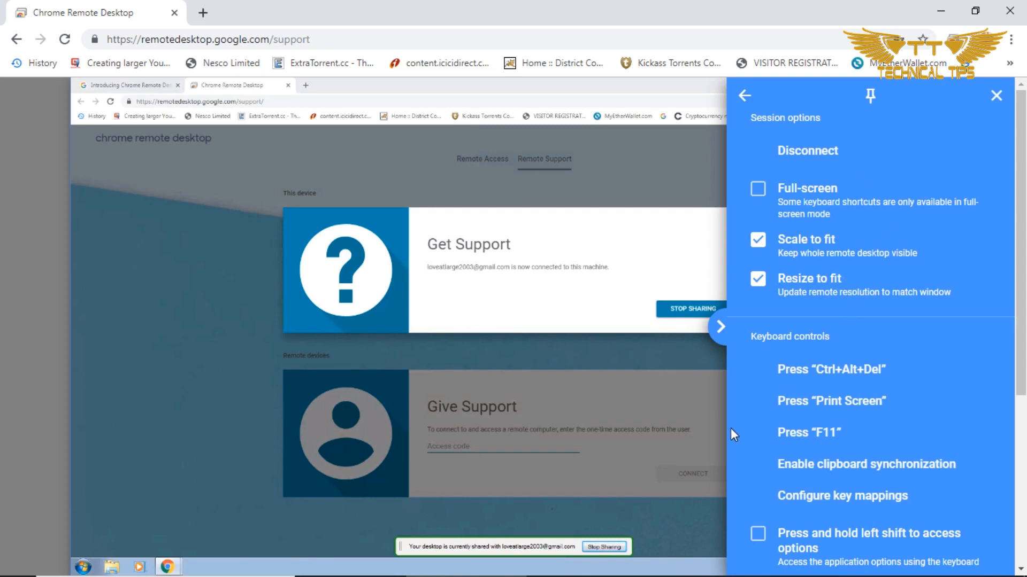
pyautogui.moveTo(558, 282)
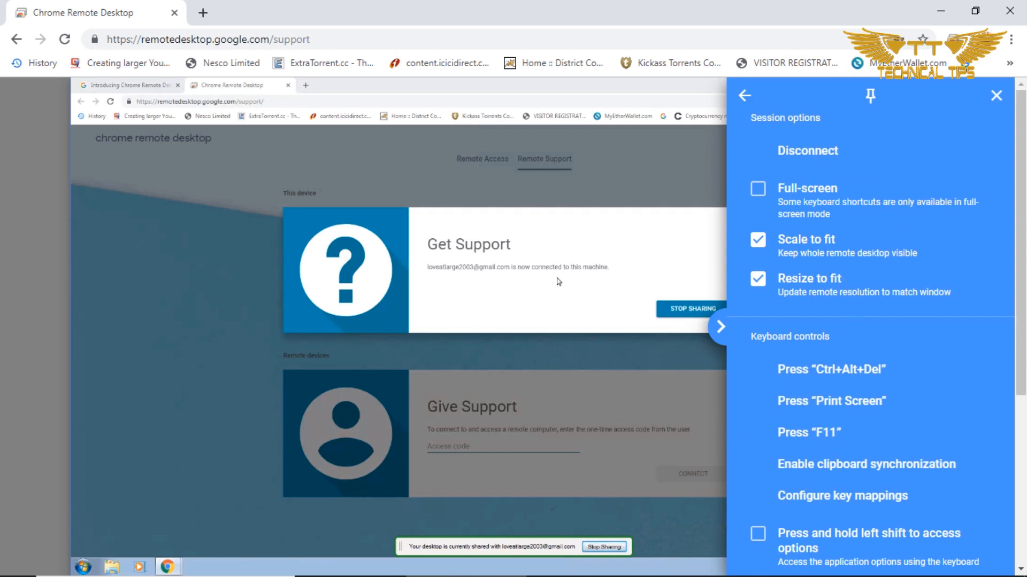
pyautogui.click(995, 95)
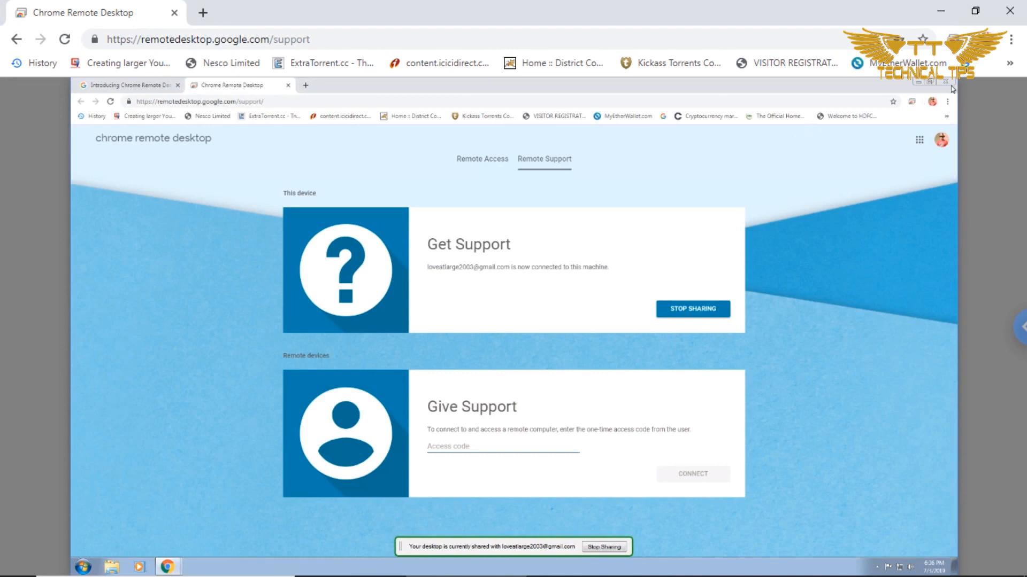
pyautogui.moveTo(927, 88)
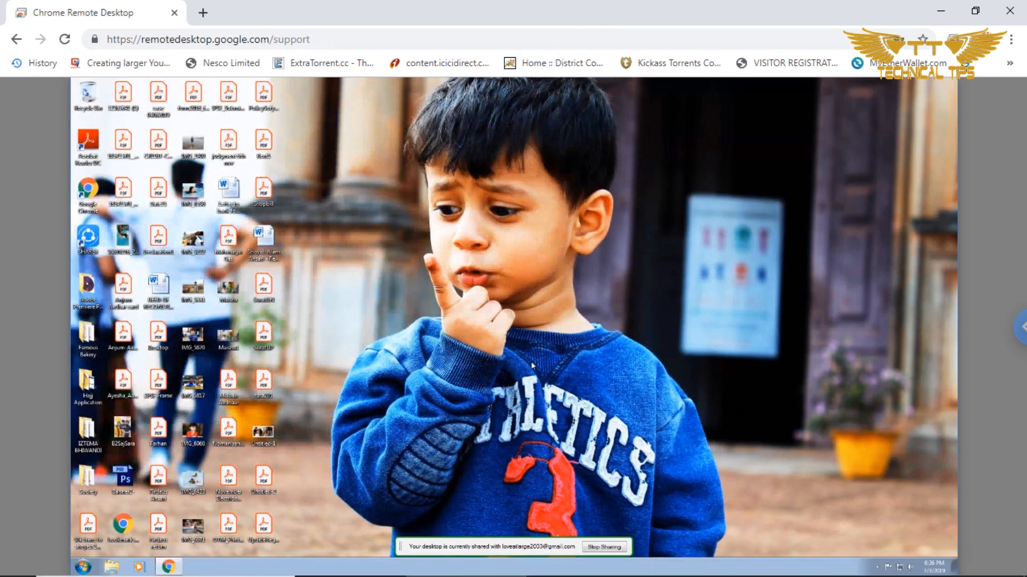
pyautogui.moveTo(352, 439)
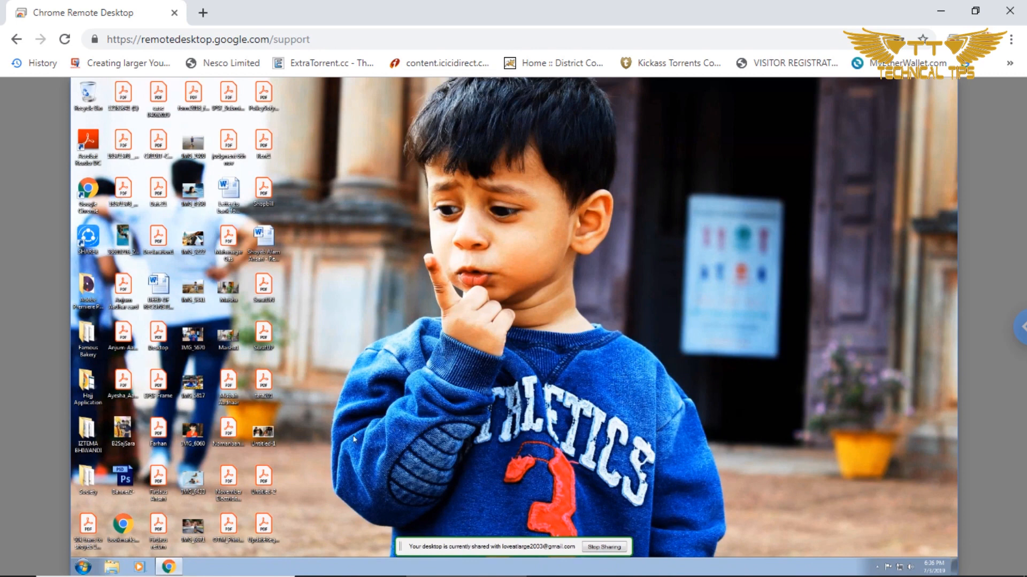
pyautogui.moveTo(475, 389)
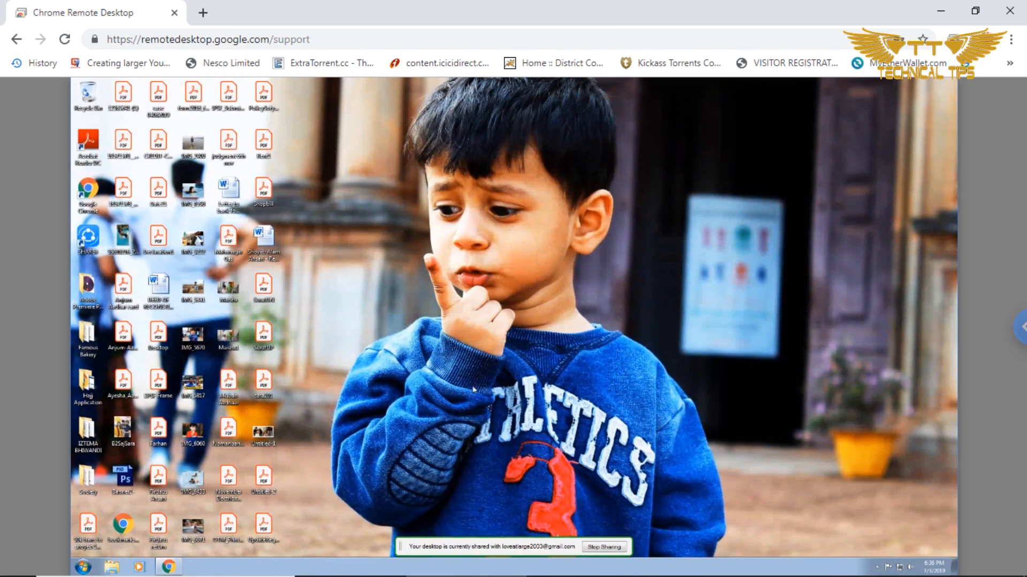
pyautogui.moveTo(501, 391)
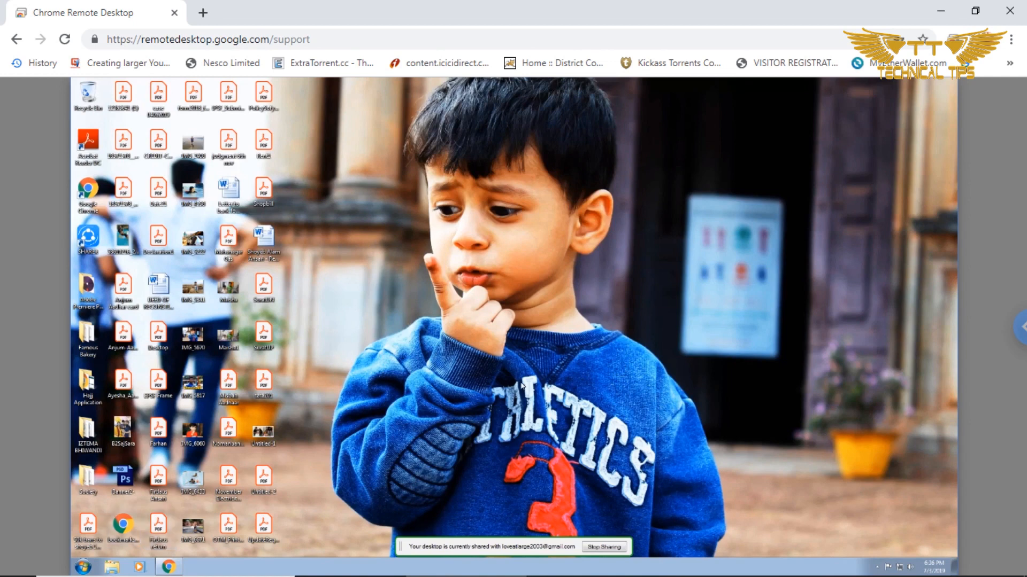
pyautogui.moveTo(276, 388)
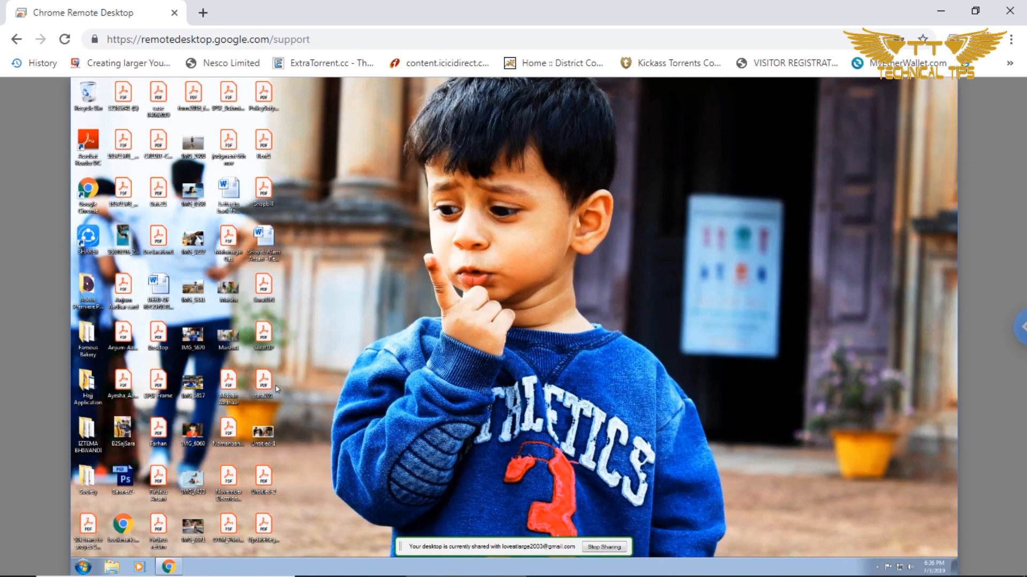
pyautogui.moveTo(685, 318)
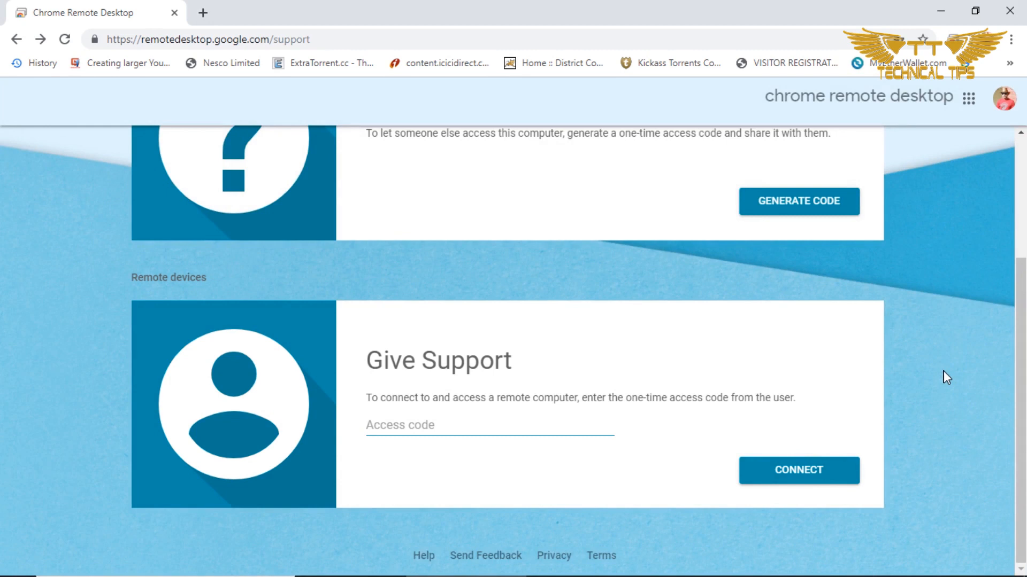
pyautogui.moveTo(950, 374)
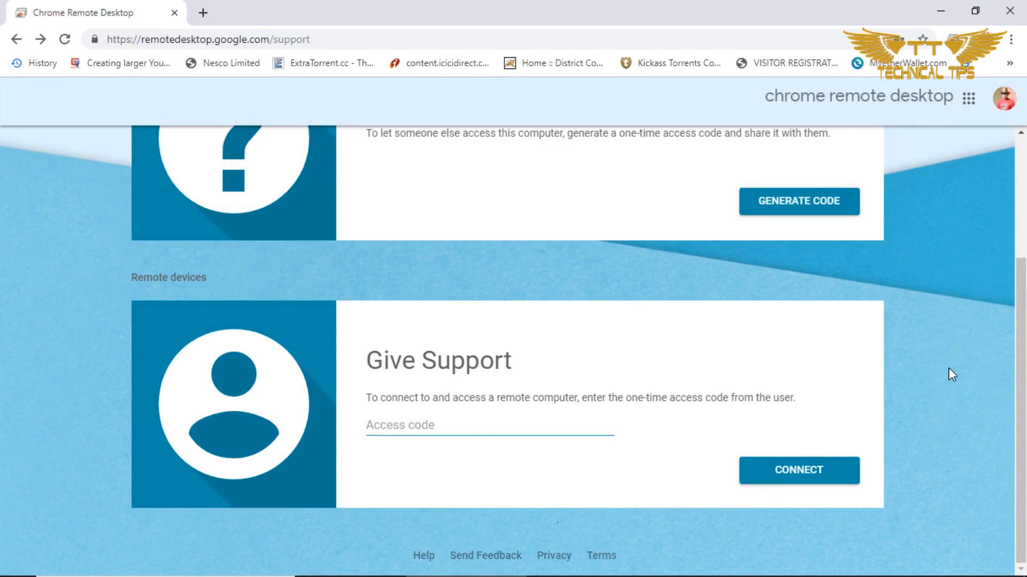